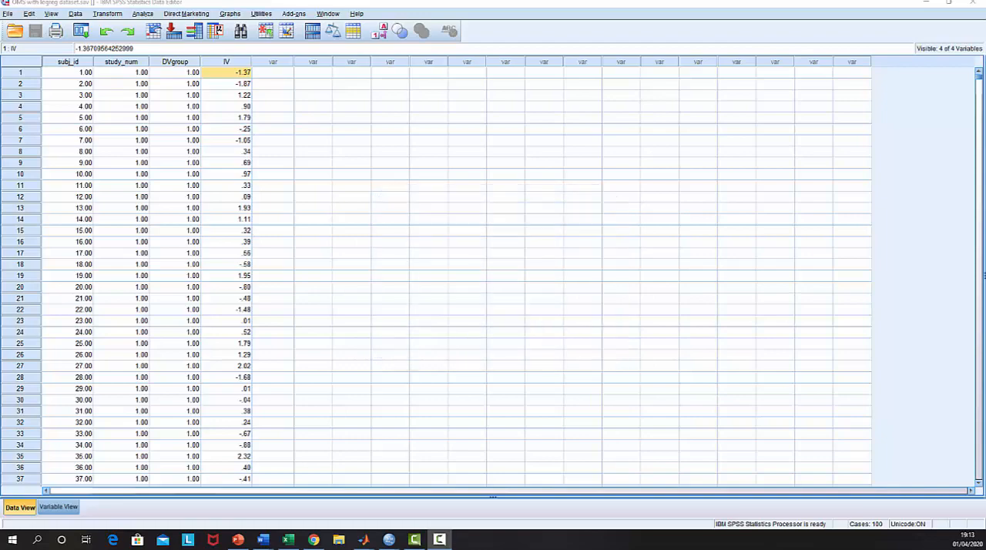
mouse_move(86, 444)
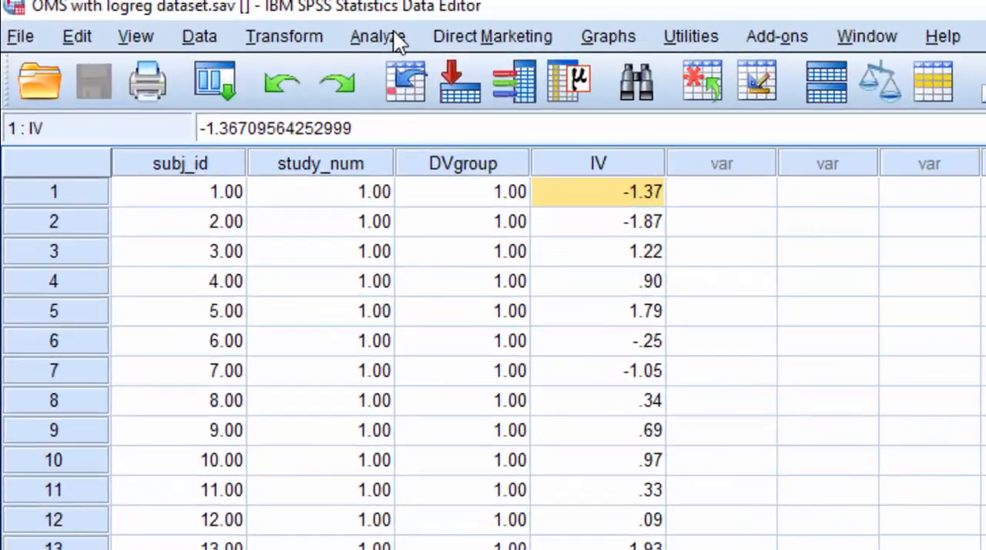
Browse the regression analyses, return to the dataset and launch the OMS Control Panel from Utilities.
click(376, 36)
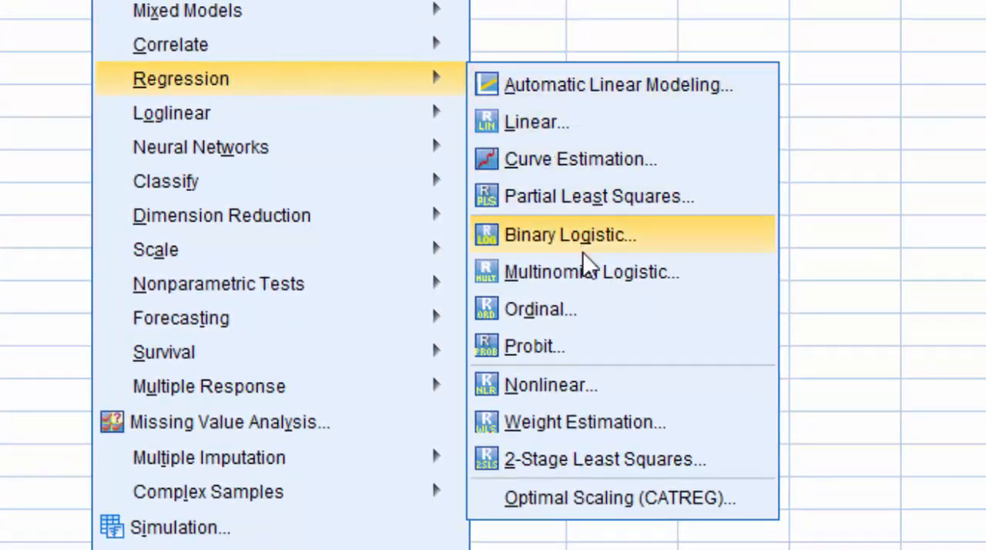
mouse_move(592, 271)
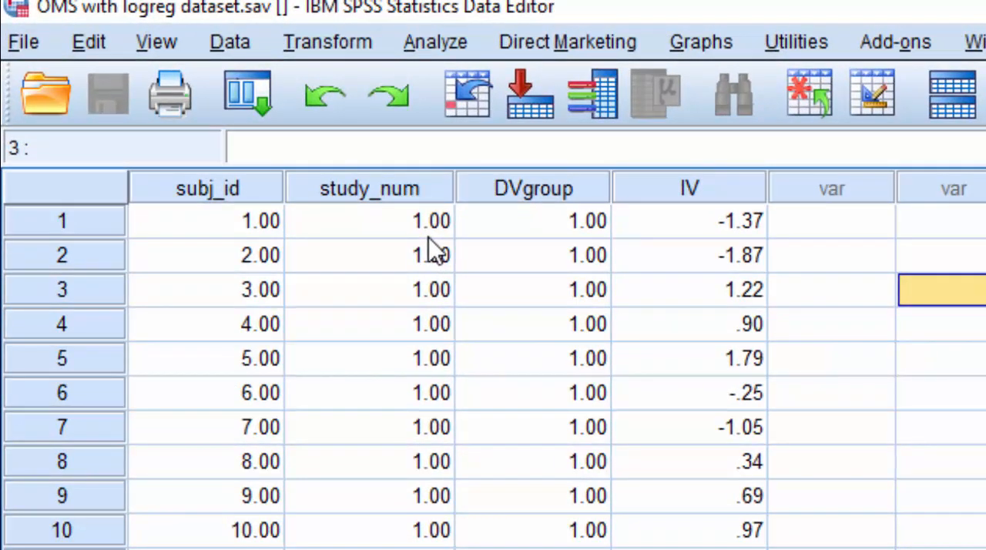
mouse_move(275, 249)
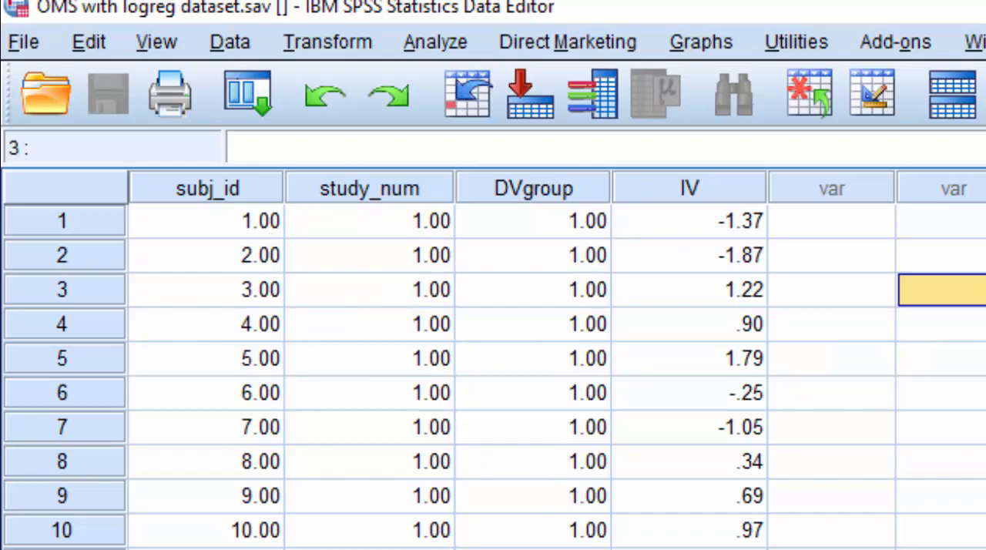
mouse_move(712, 212)
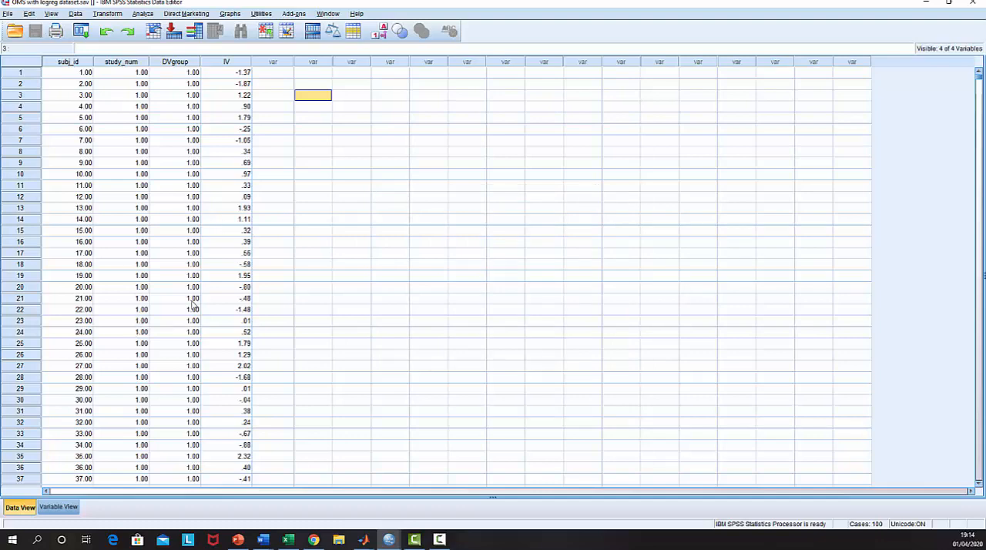
mouse_move(235, 379)
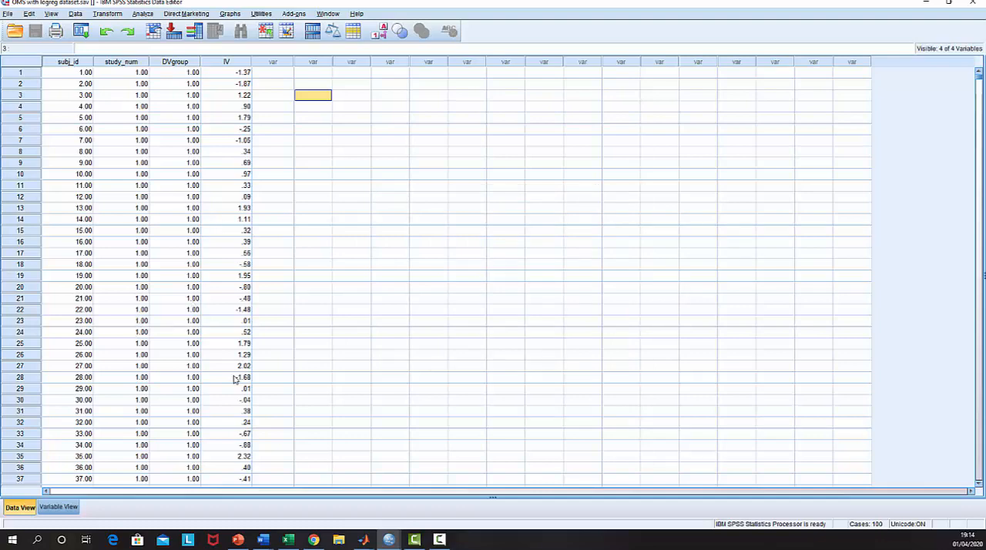
mouse_move(439, 539)
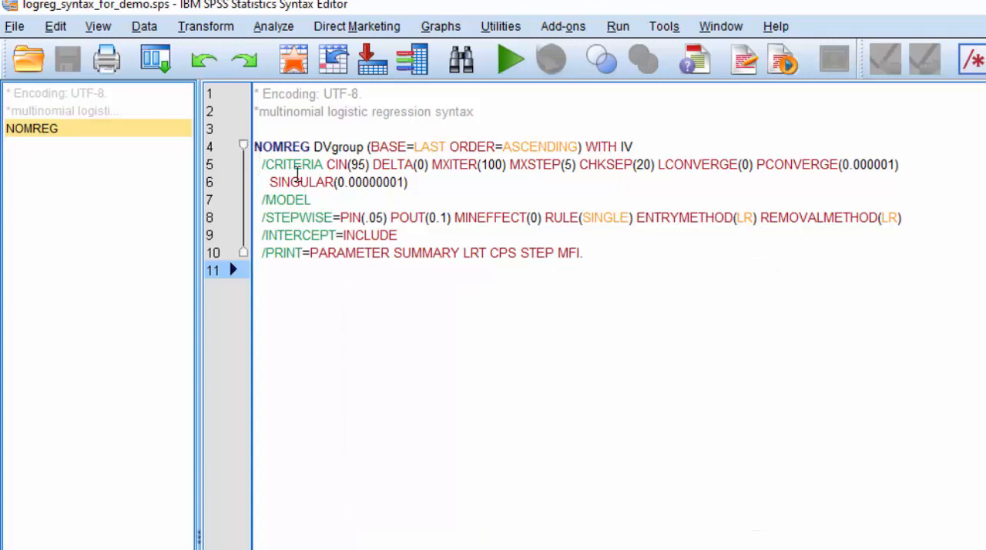
mouse_move(325, 181)
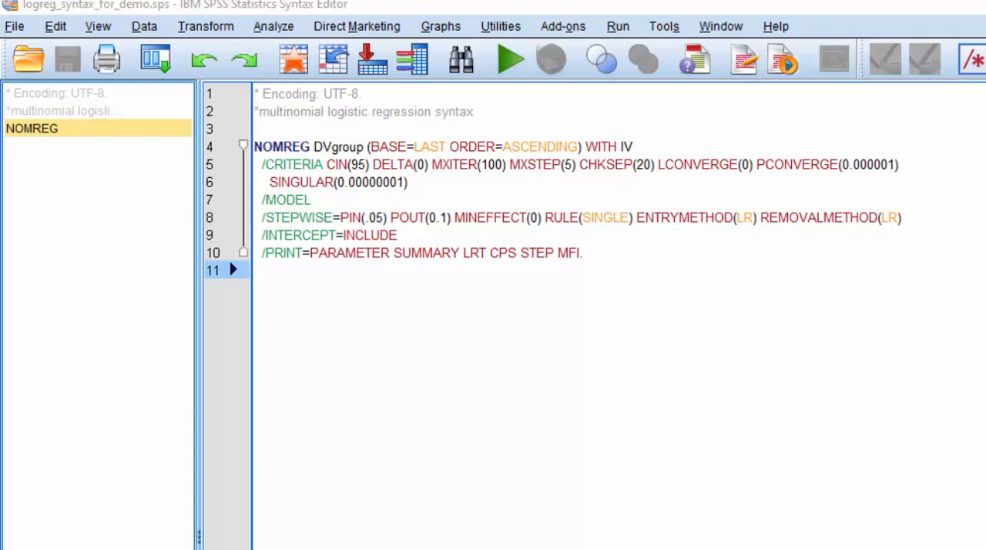
click(511, 59)
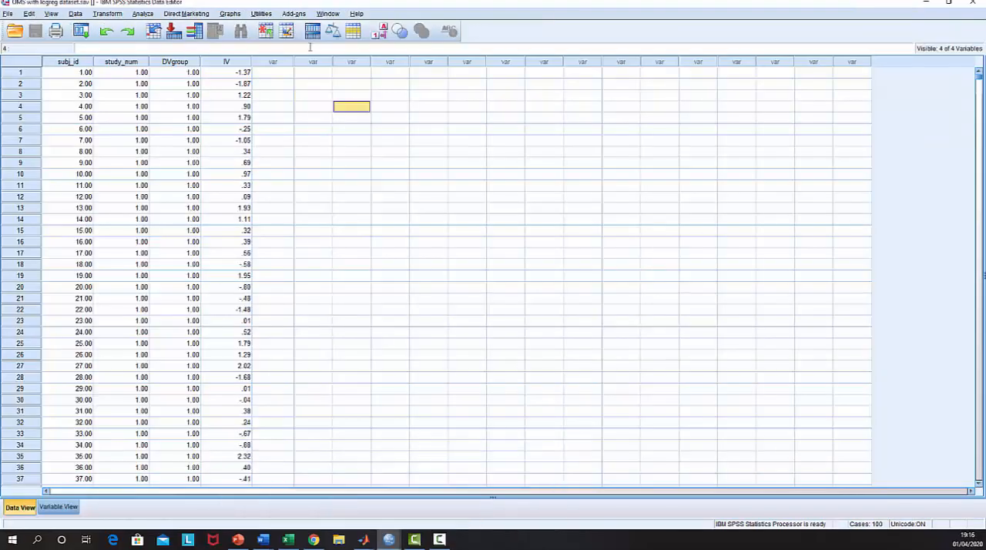
click(262, 13)
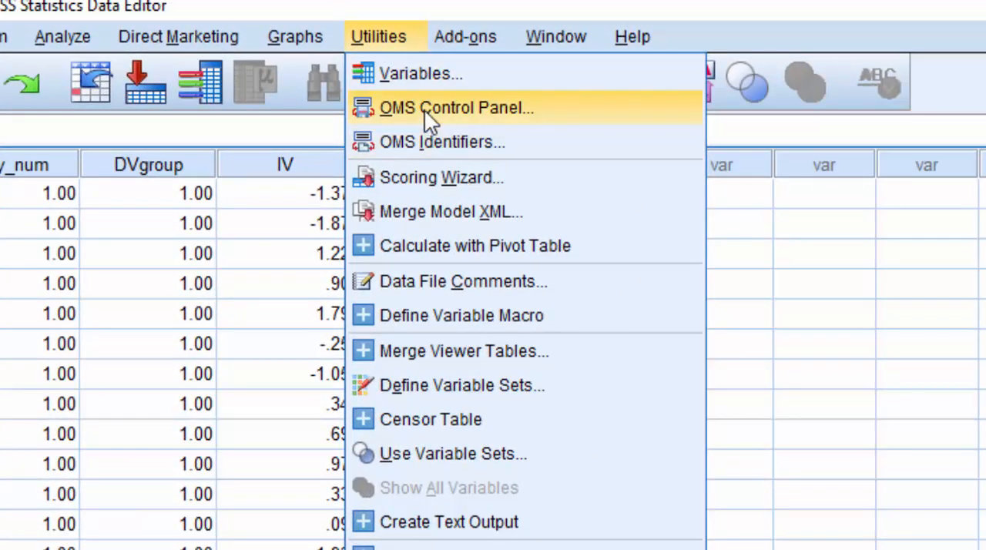
click(620, 282)
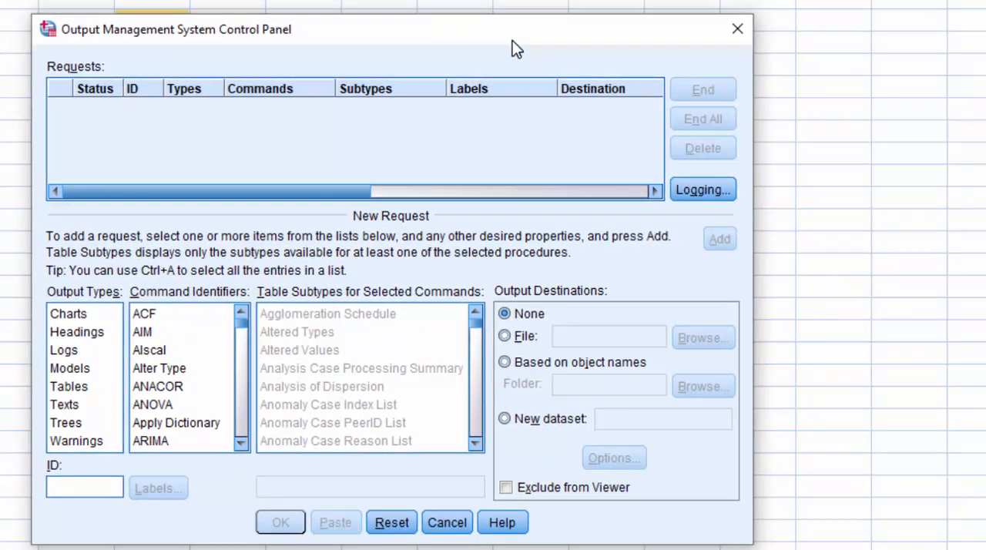
mouse_move(485, 269)
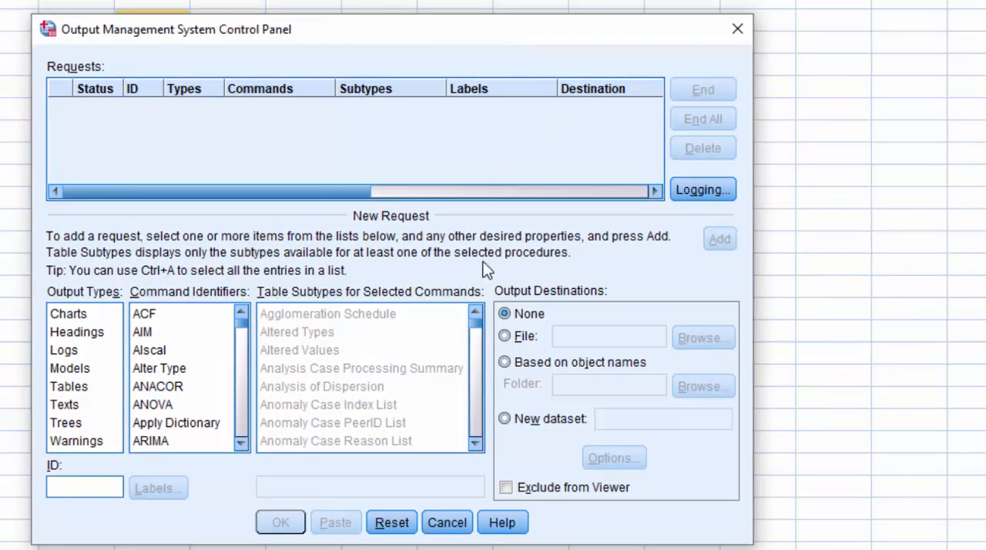
mouse_move(460, 323)
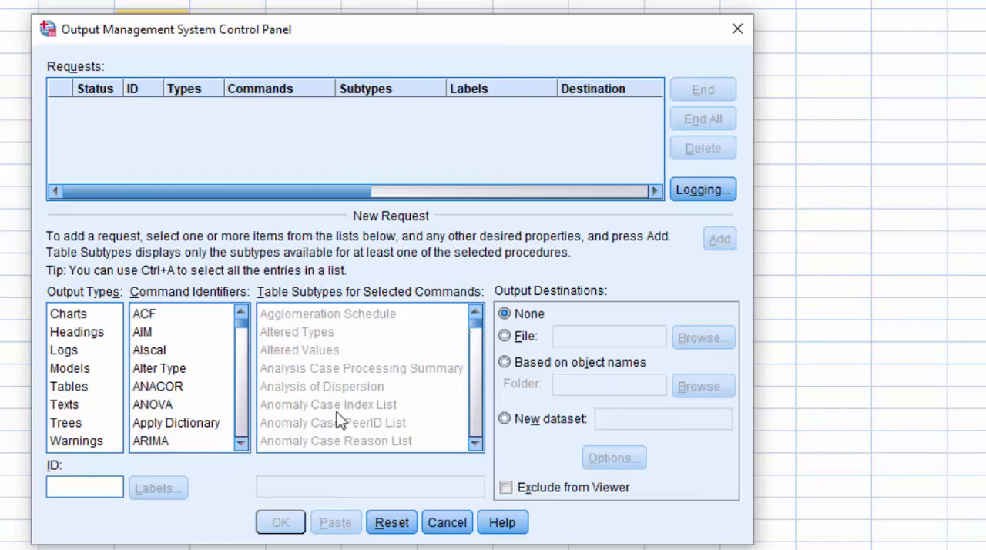
mouse_move(616, 275)
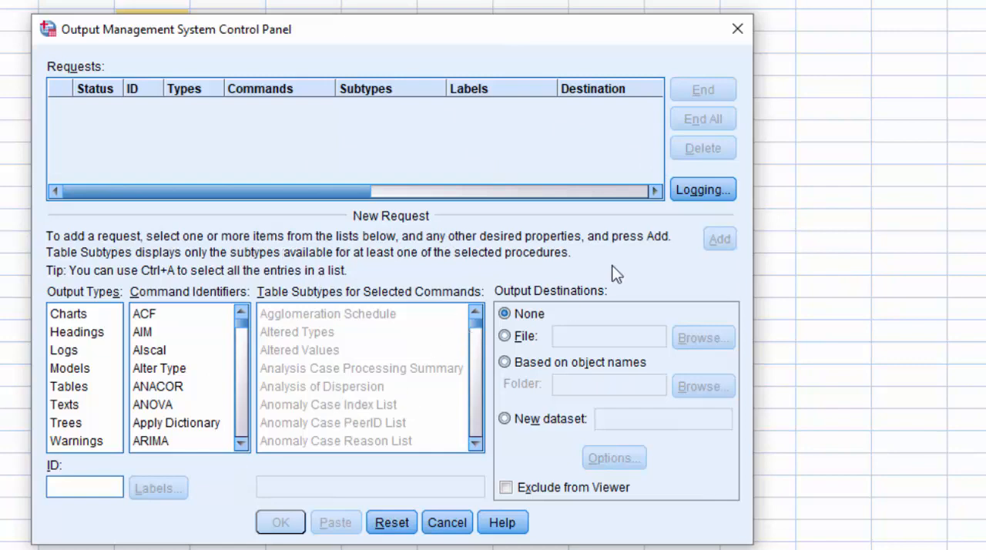
mouse_move(481, 143)
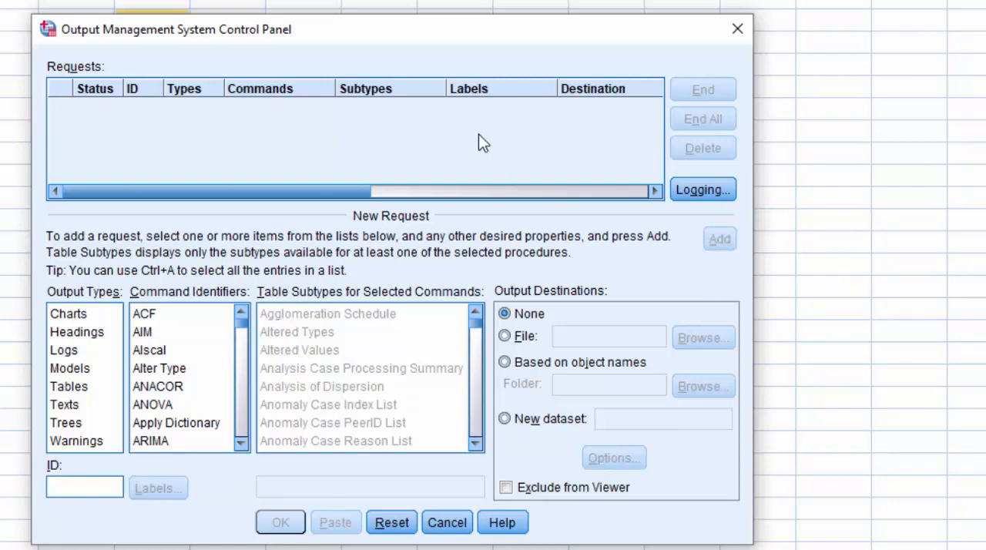
mouse_move(703, 189)
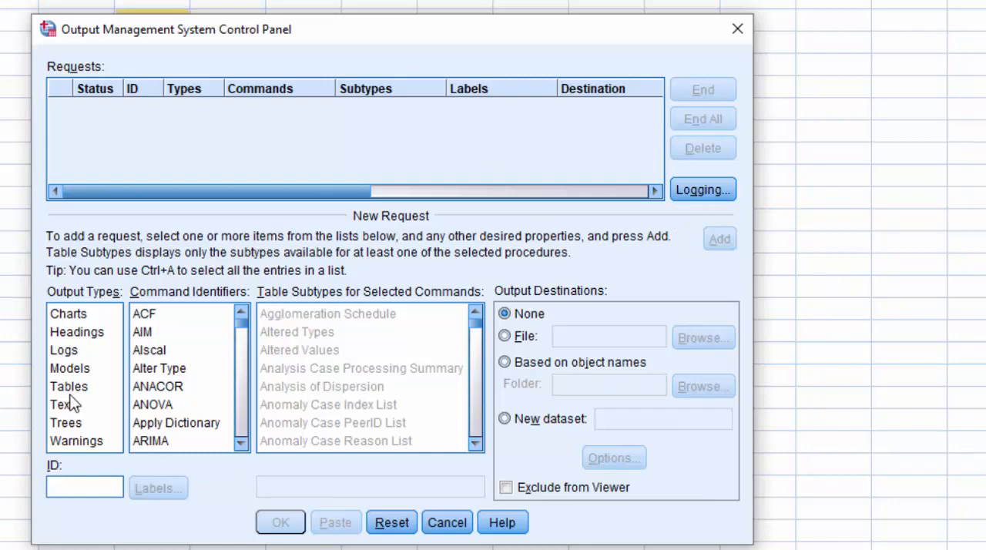
Select Tables as output type and Nominal Regression as the command identifier.
click(69, 385)
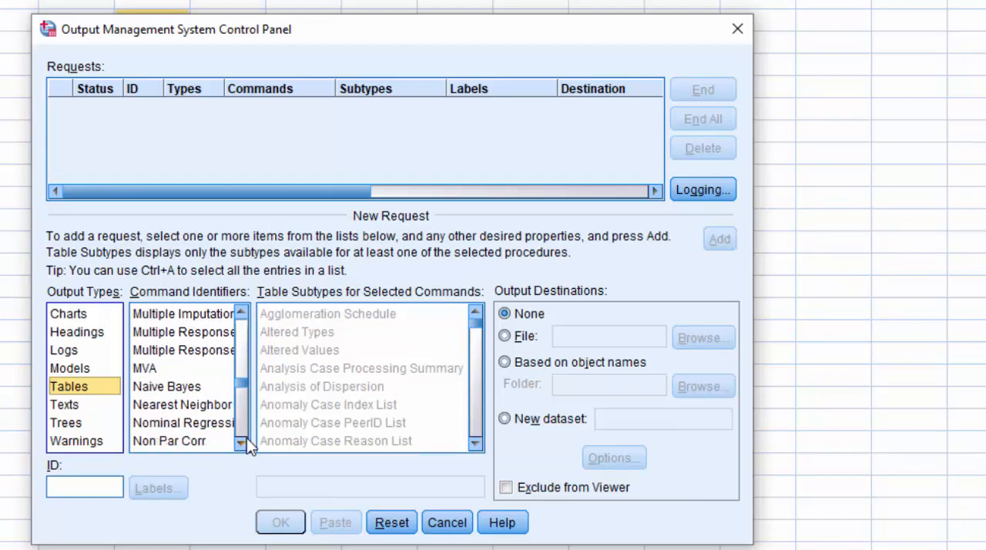
click(182, 422)
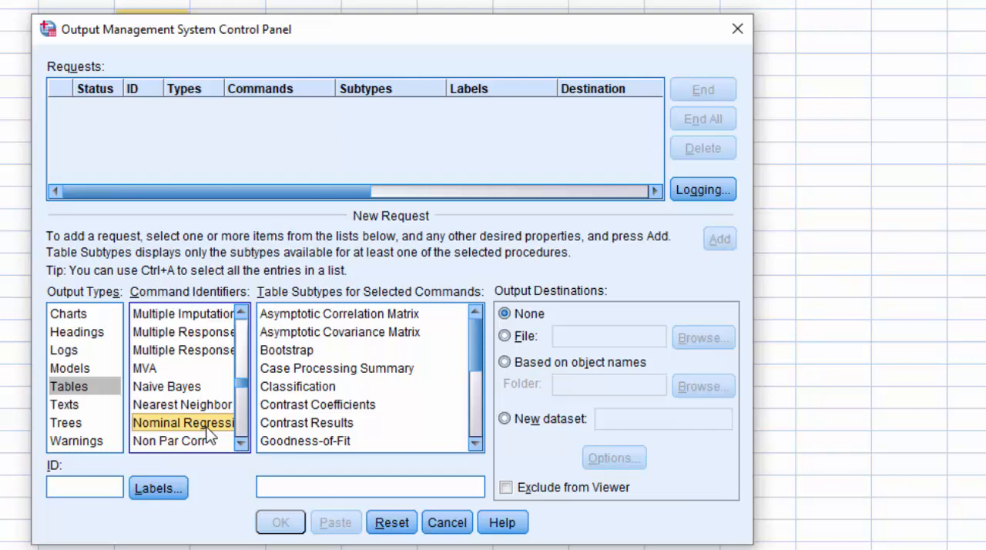
mouse_move(177, 438)
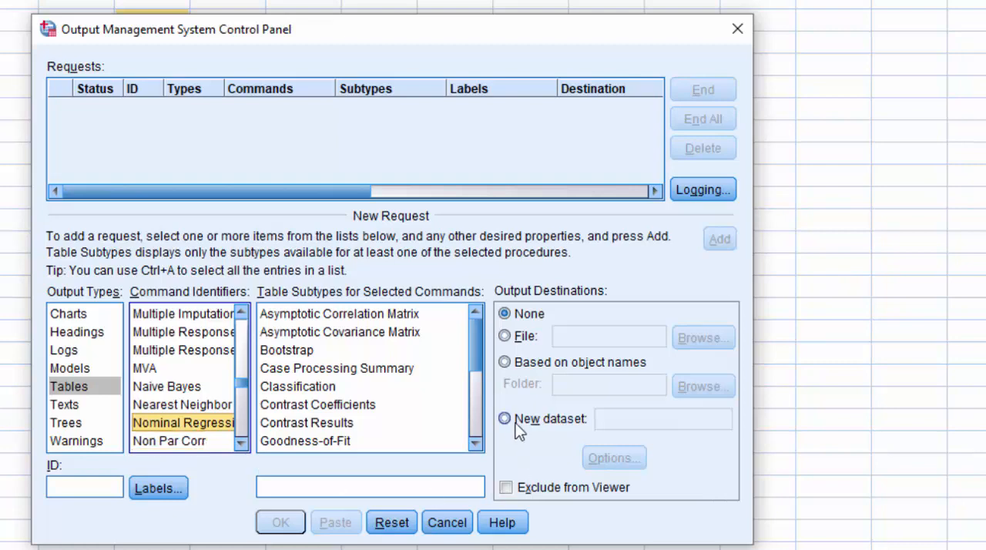
Route output to new dataset log_reg_outputs.sav and select the Parameter Estimates table subtype.
click(505, 419)
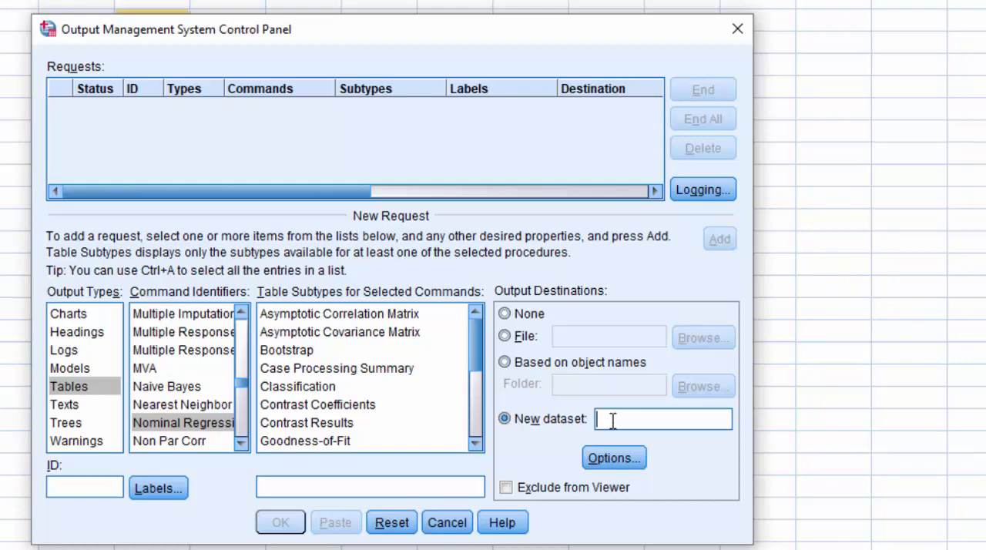
text(log_reg)
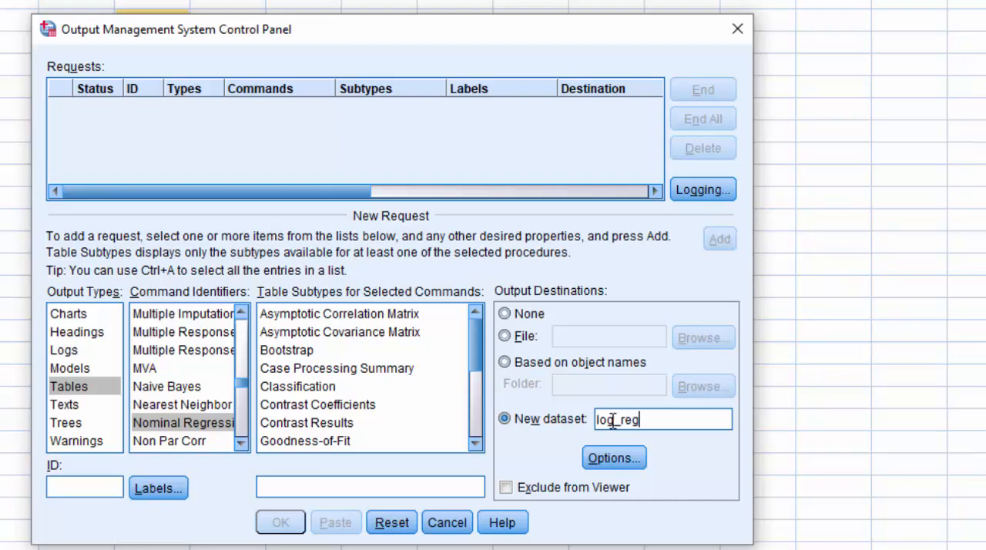
text(_outputs.sav)
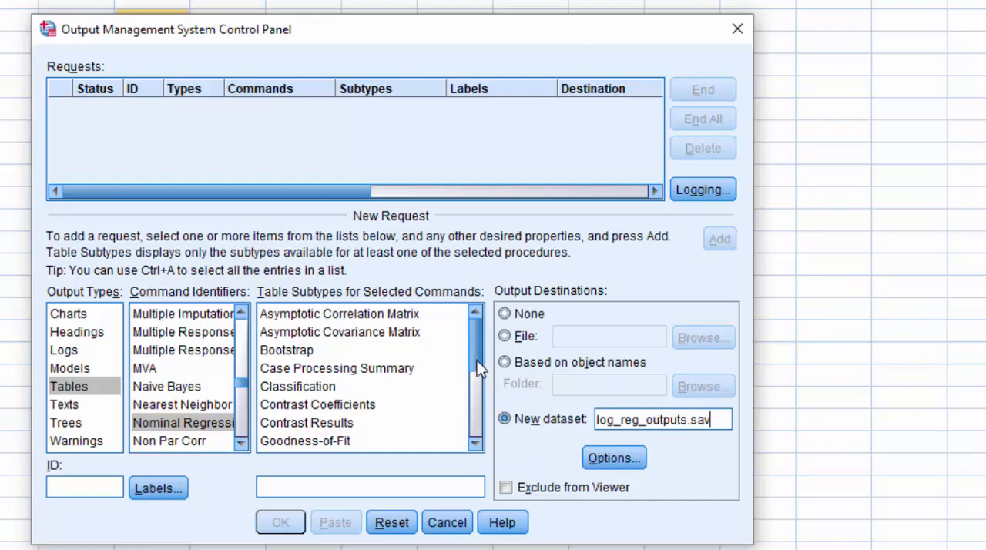
scroll(down, 3)
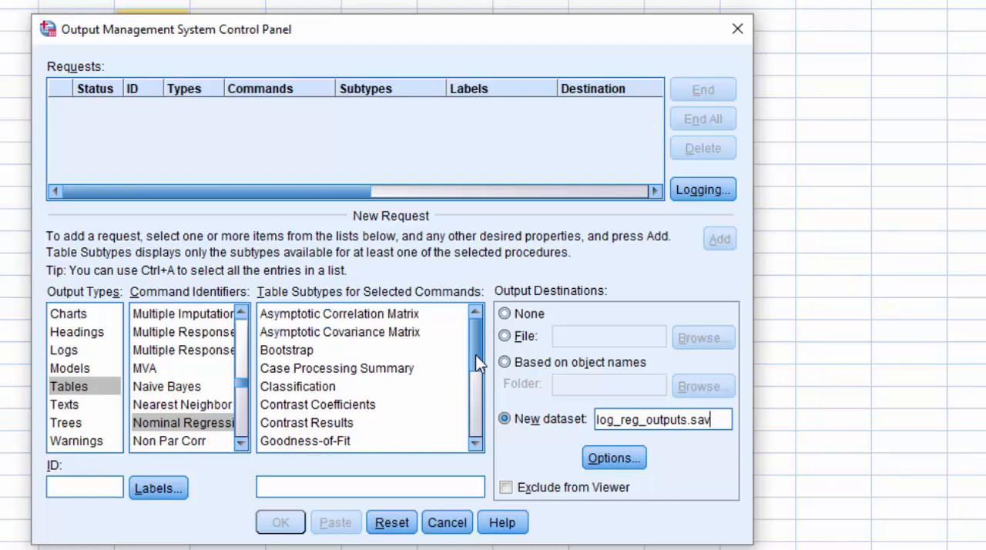
scroll(down, 3)
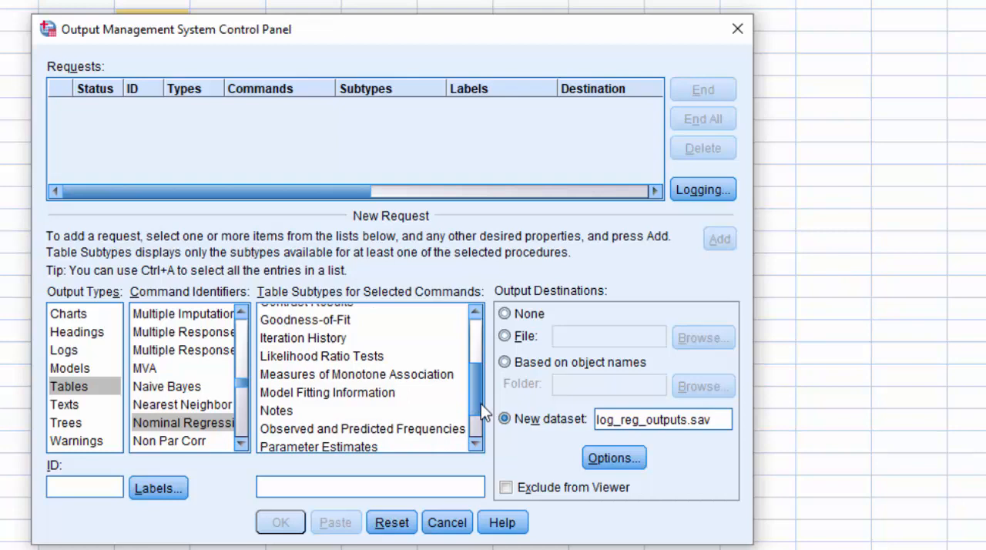
click(663, 419)
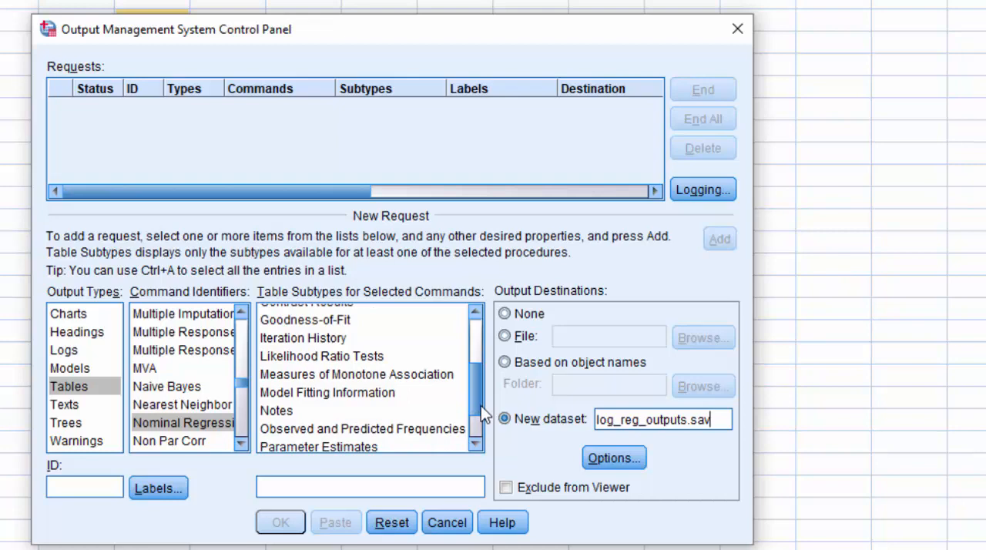
click(317, 389)
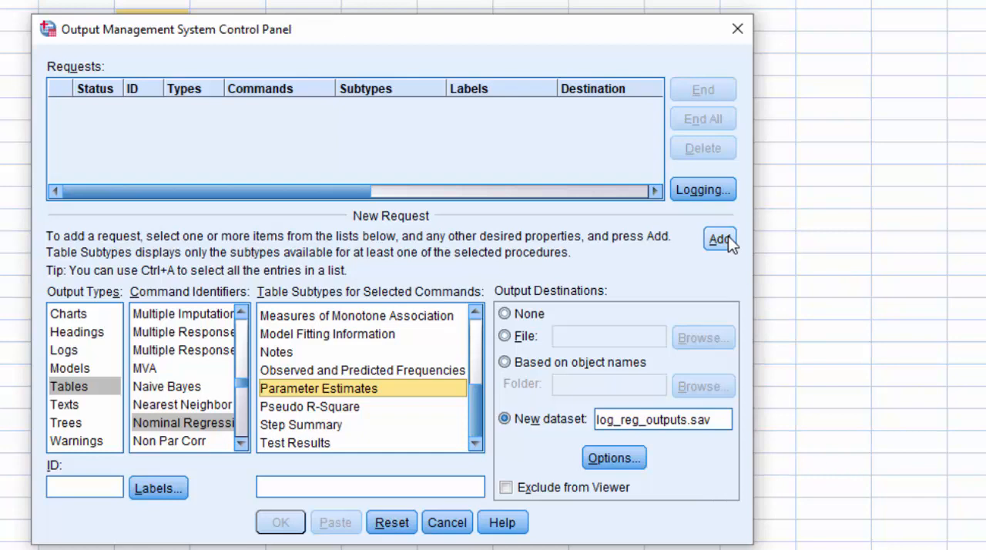
Add the Parameter Estimates request, leave Log OMS Activity unchecked and submit with OK.
click(720, 239)
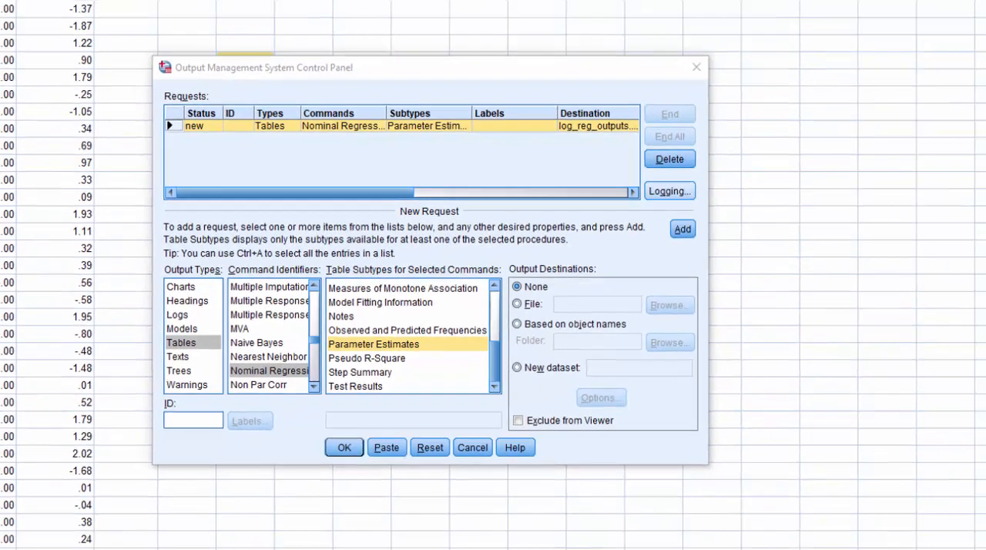
click(669, 191)
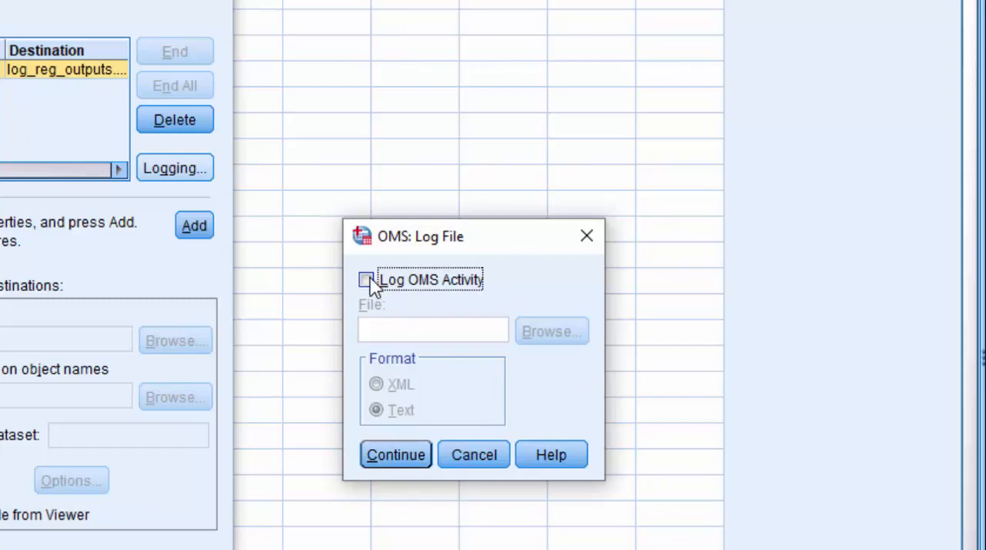
click(475, 455)
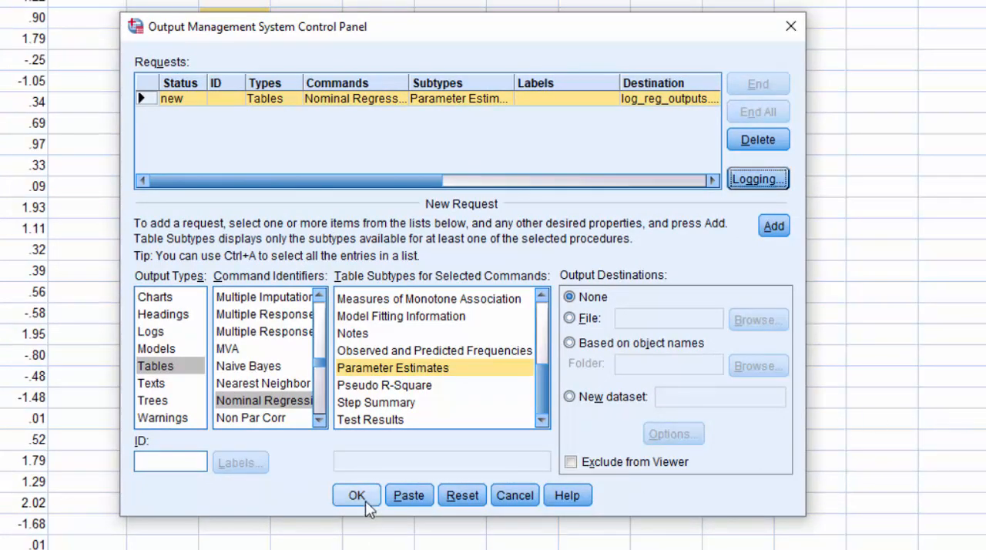
click(356, 496)
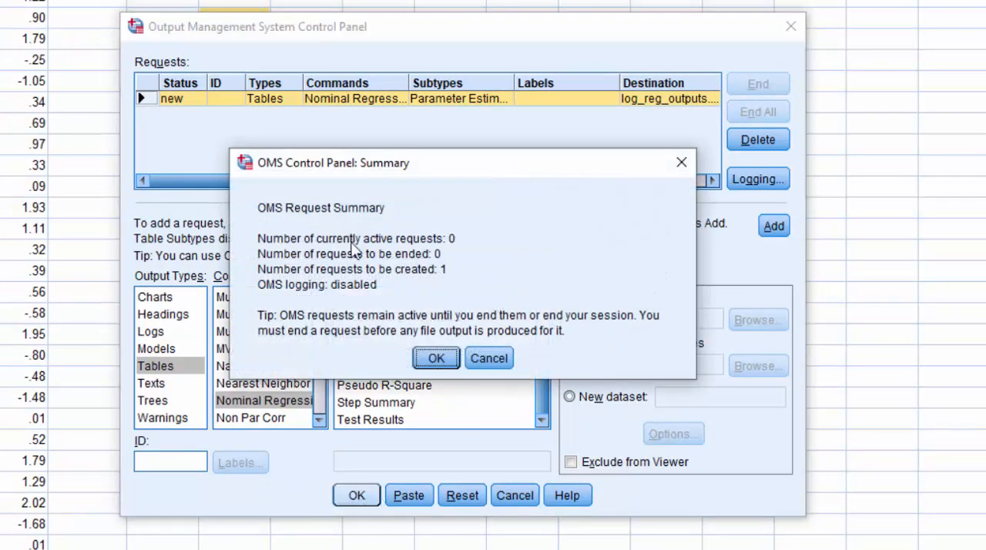
mouse_move(285, 224)
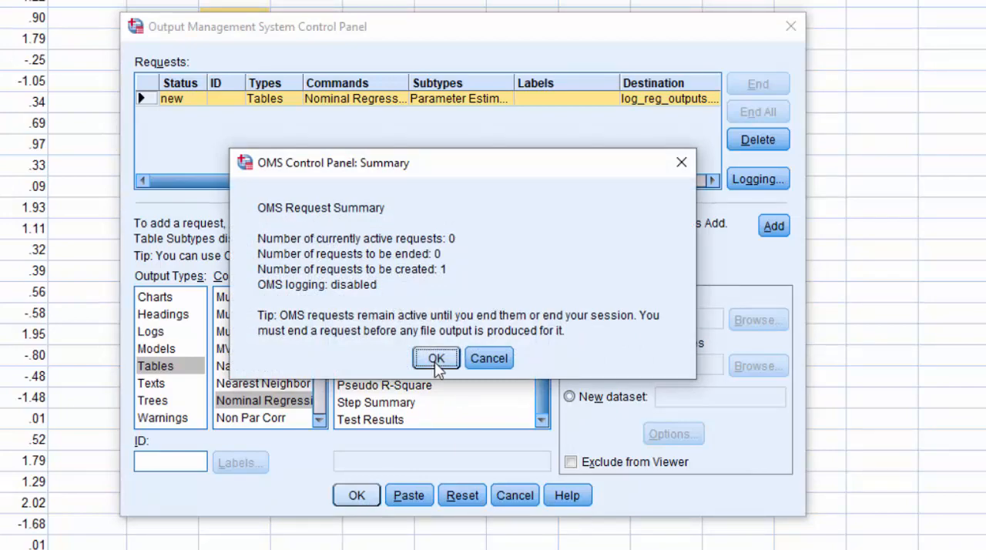
Confirm the OMS summary so DATASET DECLARE and OMS commands appear in the Viewer log.
click(436, 358)
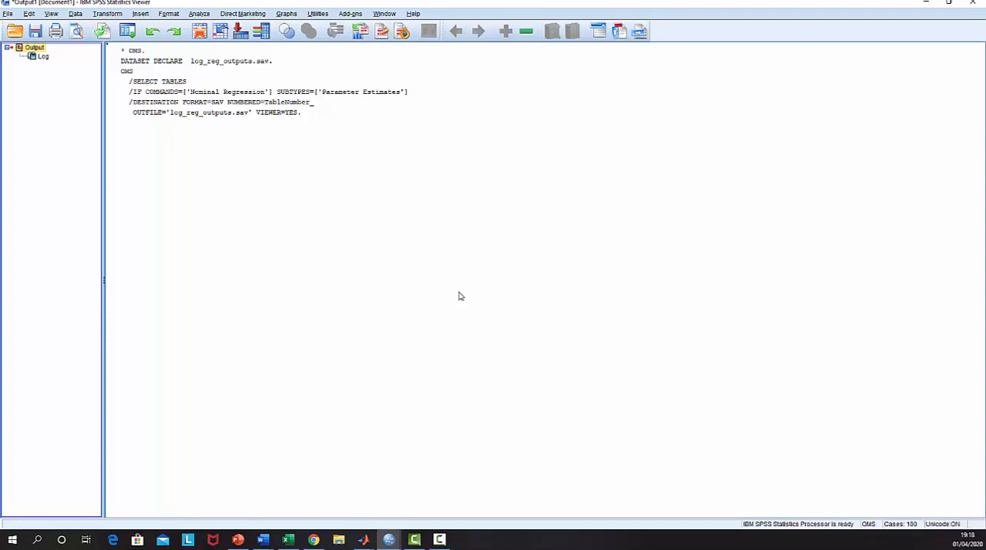
mouse_move(400, 385)
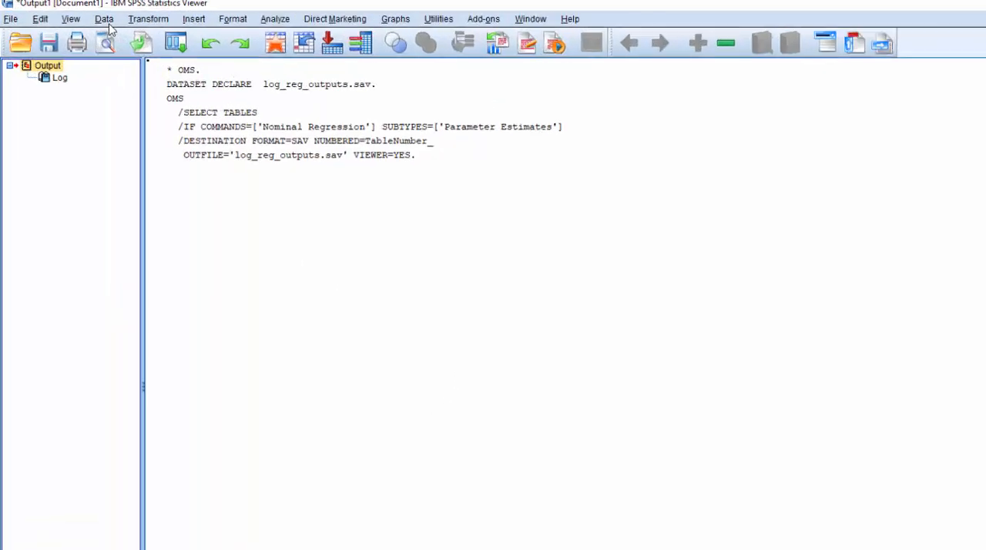
Split the file to organize output by groups of study_num.
click(105, 19)
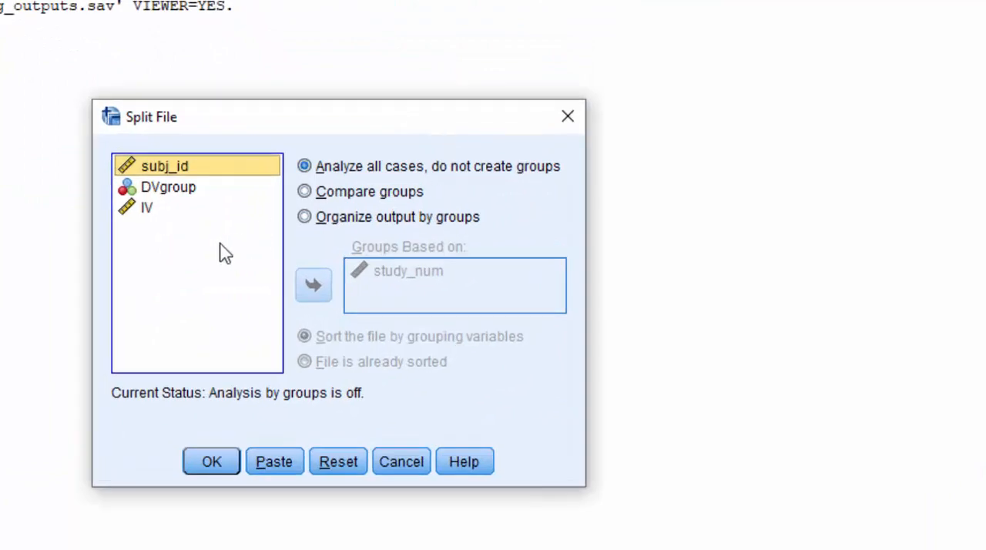
mouse_move(311, 261)
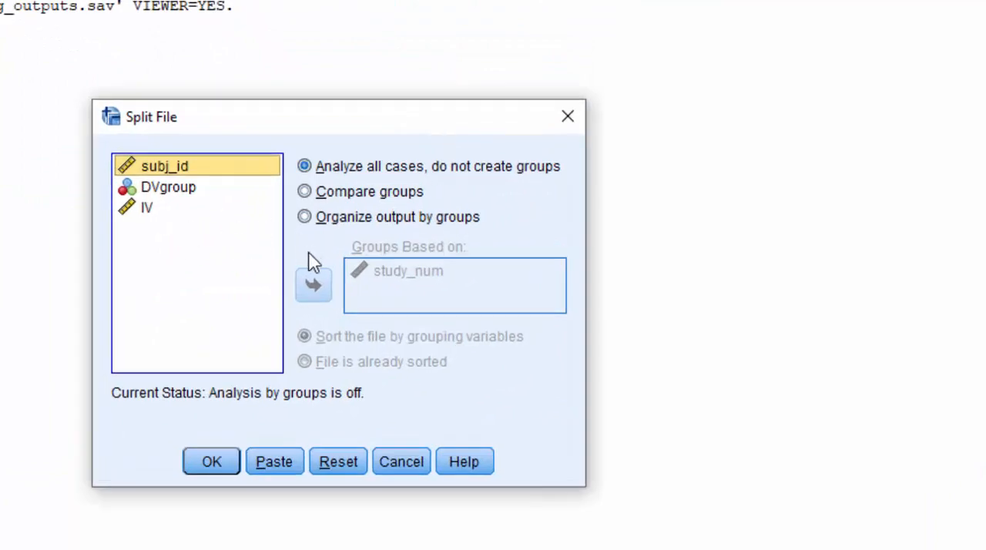
click(305, 216)
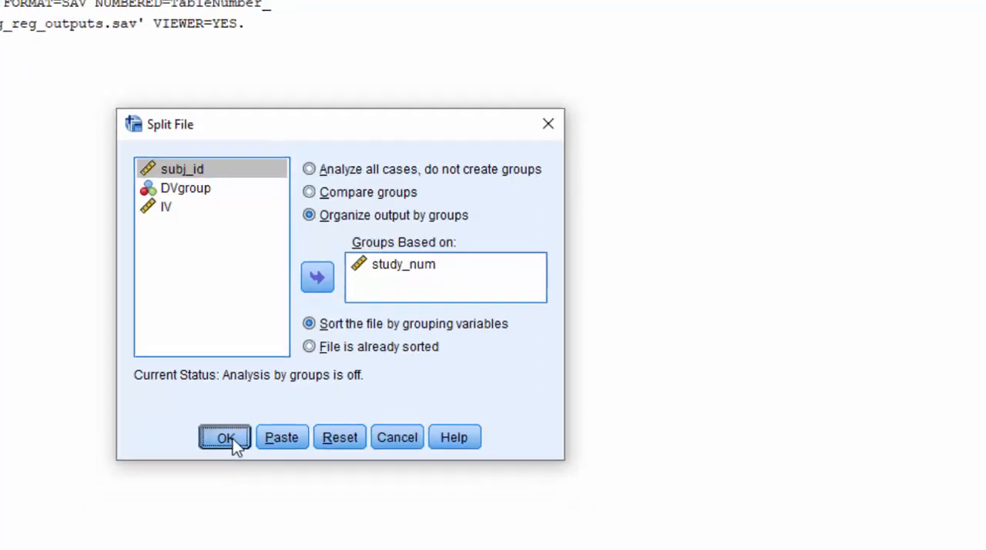
click(225, 438)
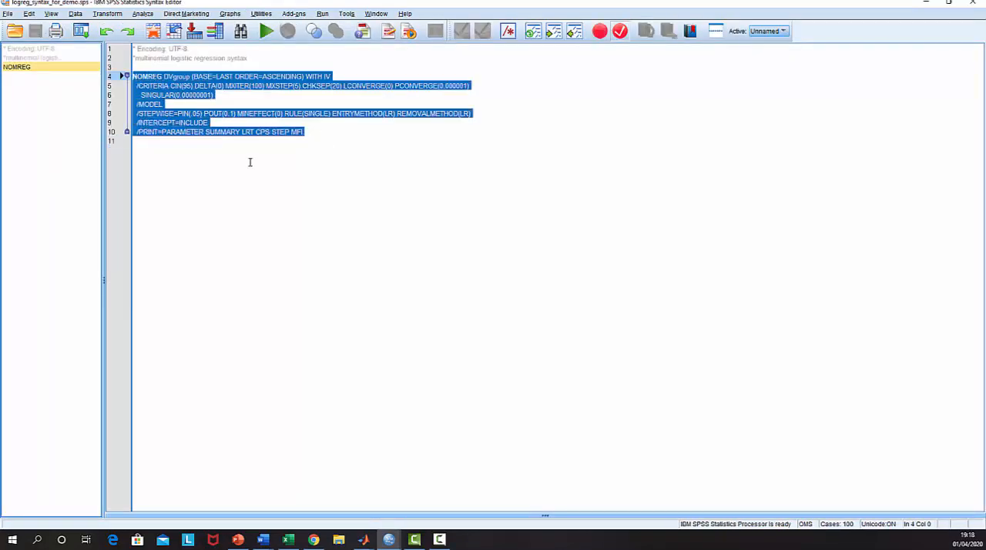
Run the selected NOMREG syntax to get regression output per study_num group.
click(322, 14)
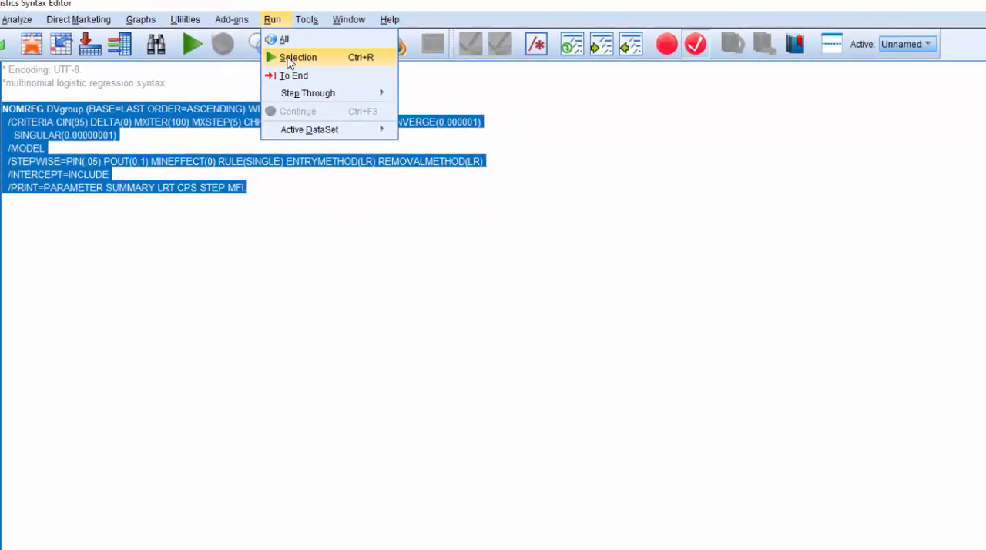
click(299, 57)
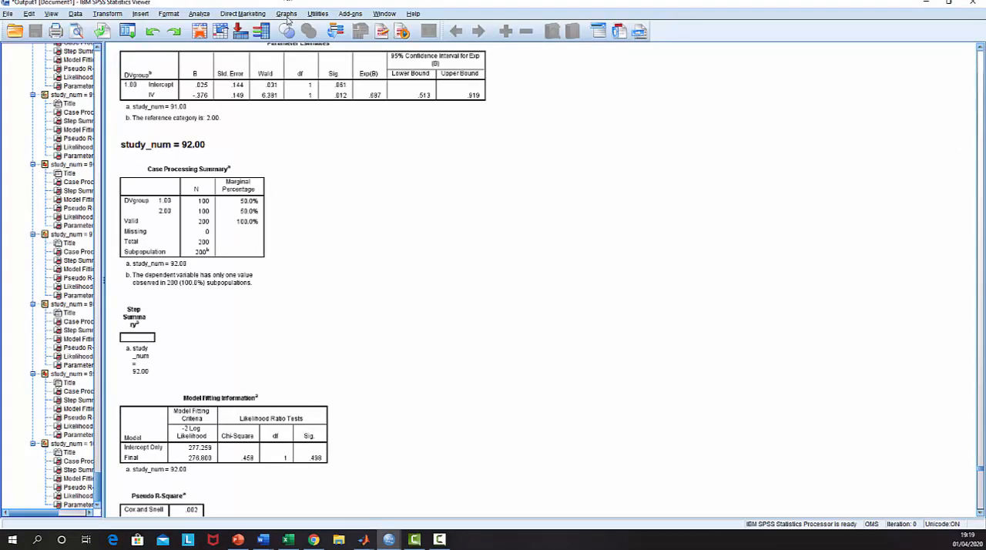
End all active OMS requests so Parameter Estimates are written to log_reg_outputs.
click(287, 12)
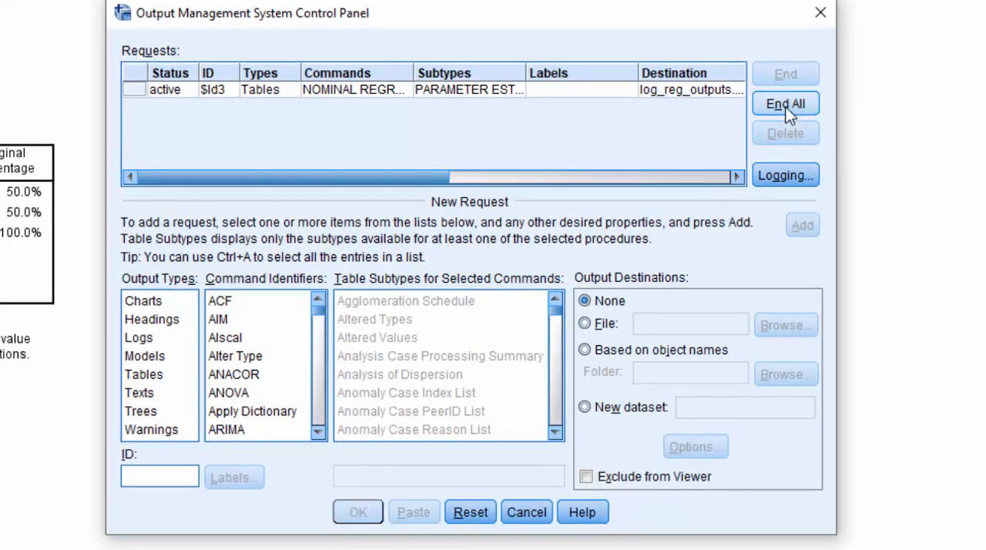
click(786, 103)
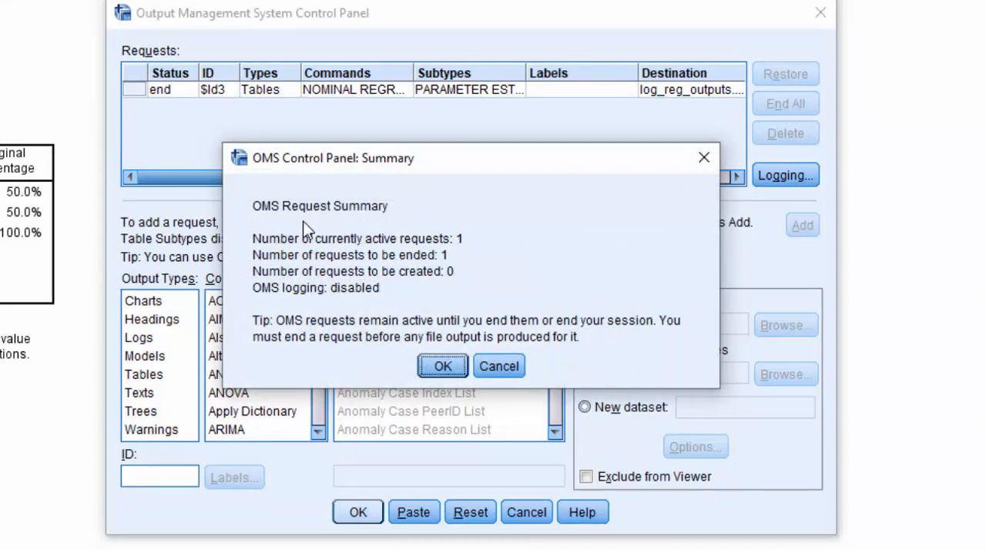
mouse_move(368, 370)
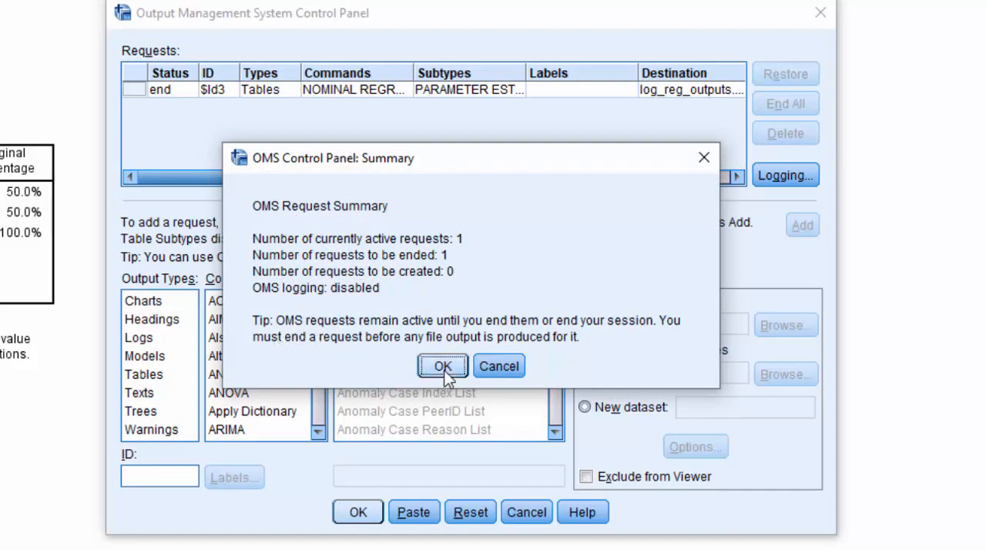
click(443, 367)
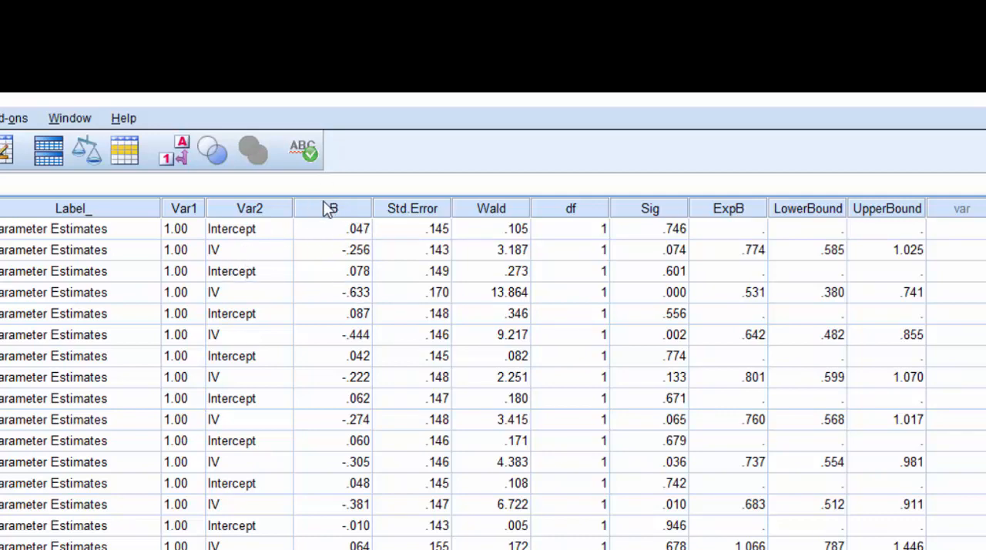
mouse_move(437, 265)
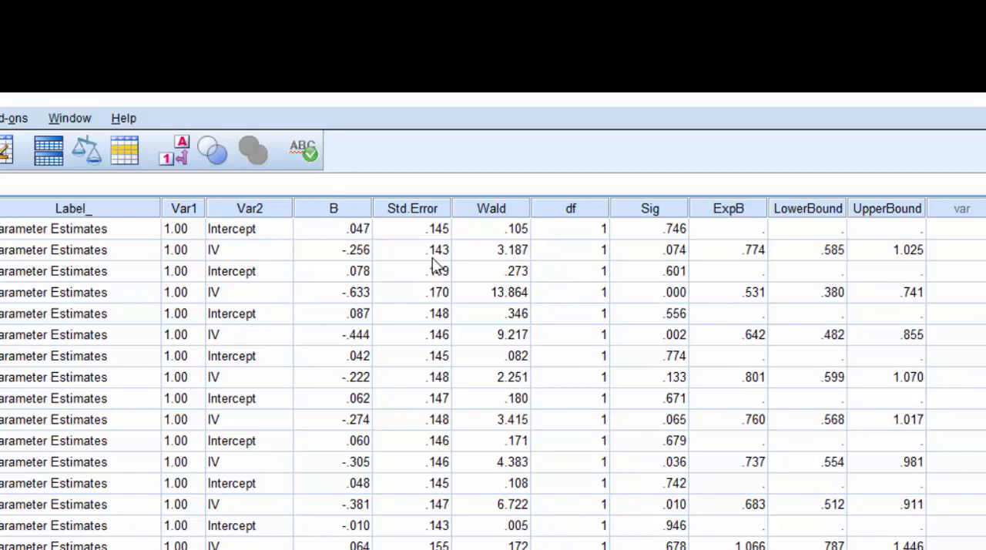
mouse_move(639, 279)
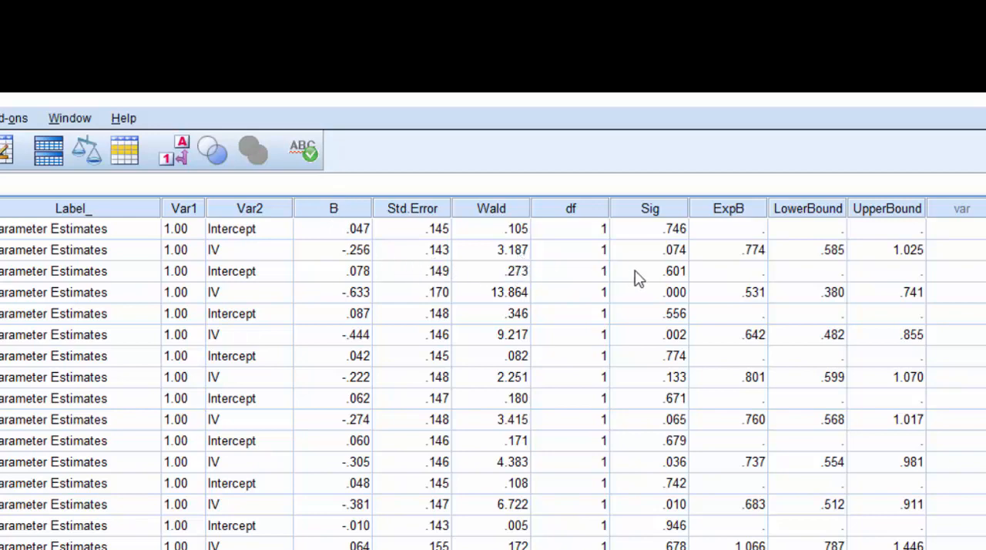
mouse_move(669, 262)
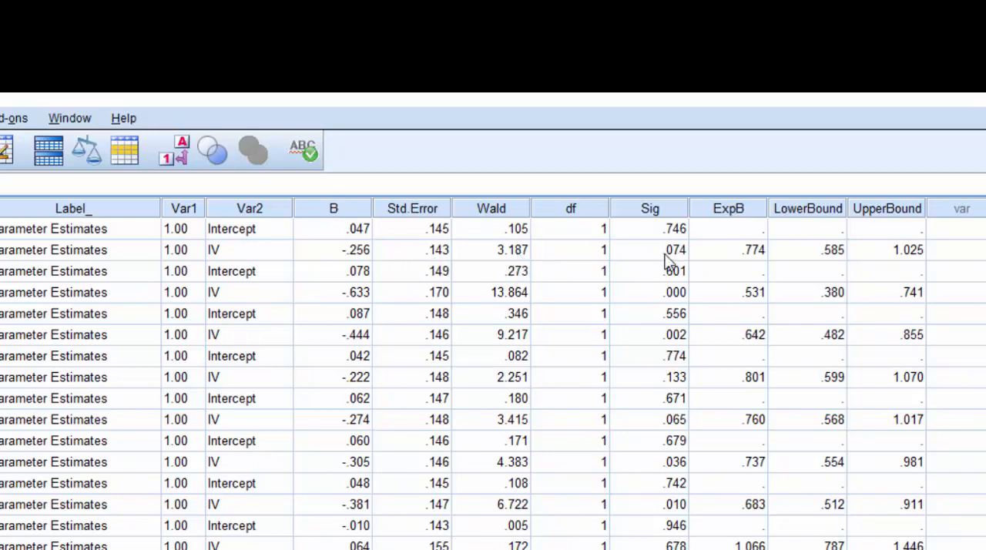
mouse_move(871, 271)
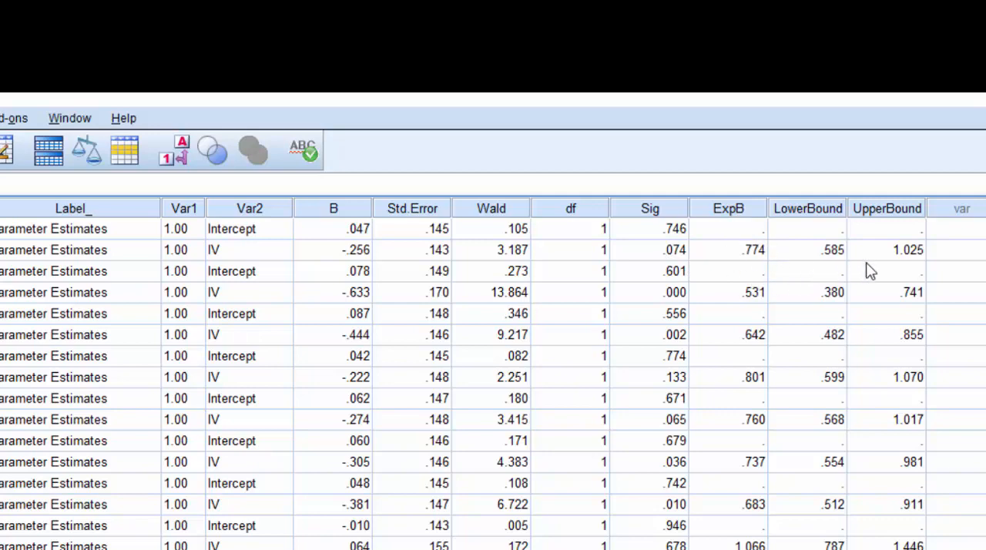
mouse_move(671, 265)
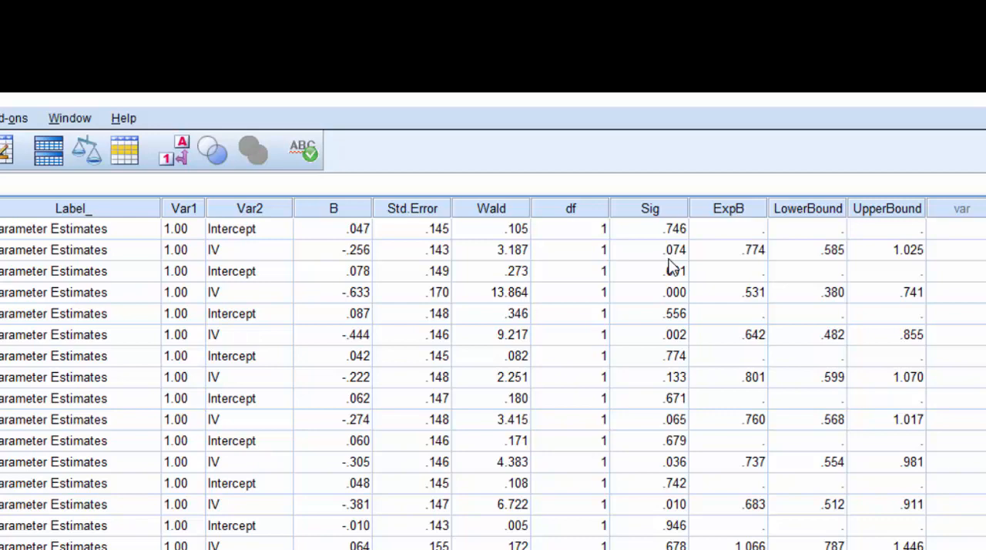
mouse_move(758, 268)
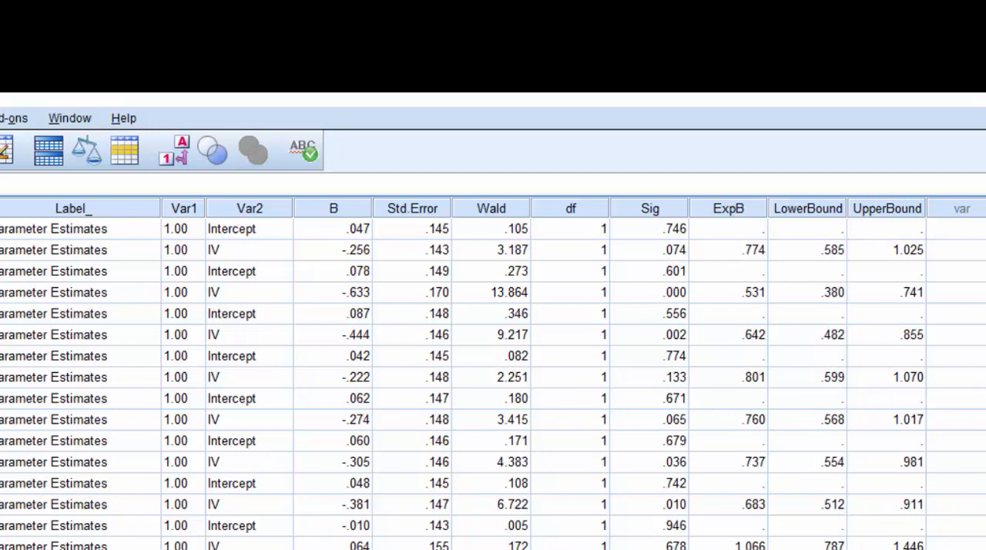
click(262, 86)
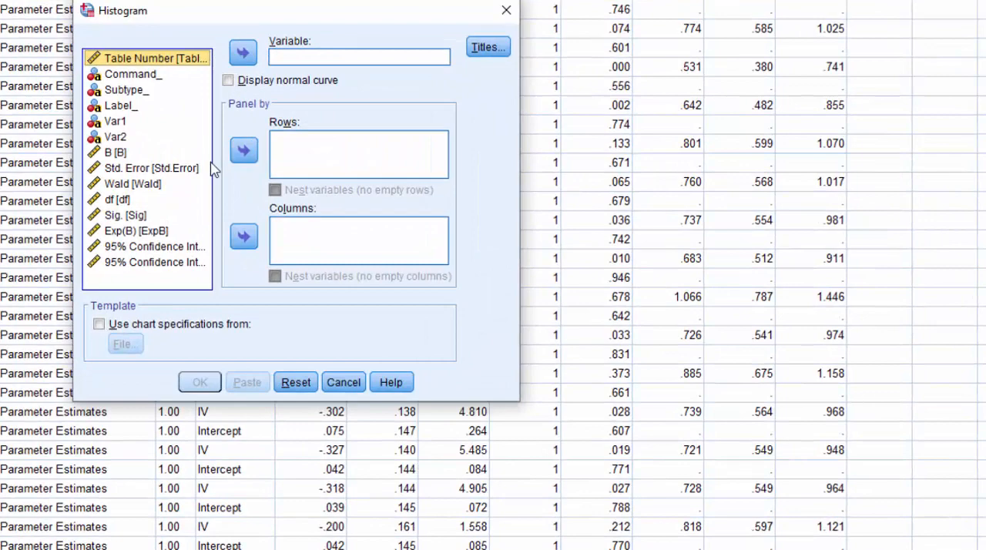
mouse_move(135, 237)
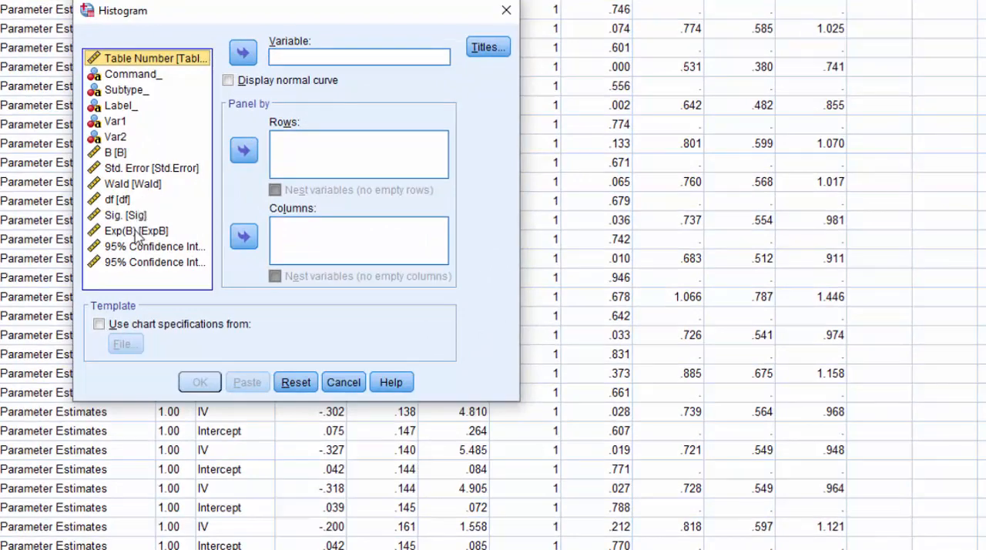
Build a legacy histogram of Exp(B) across all studies in the Viewer.
click(244, 52)
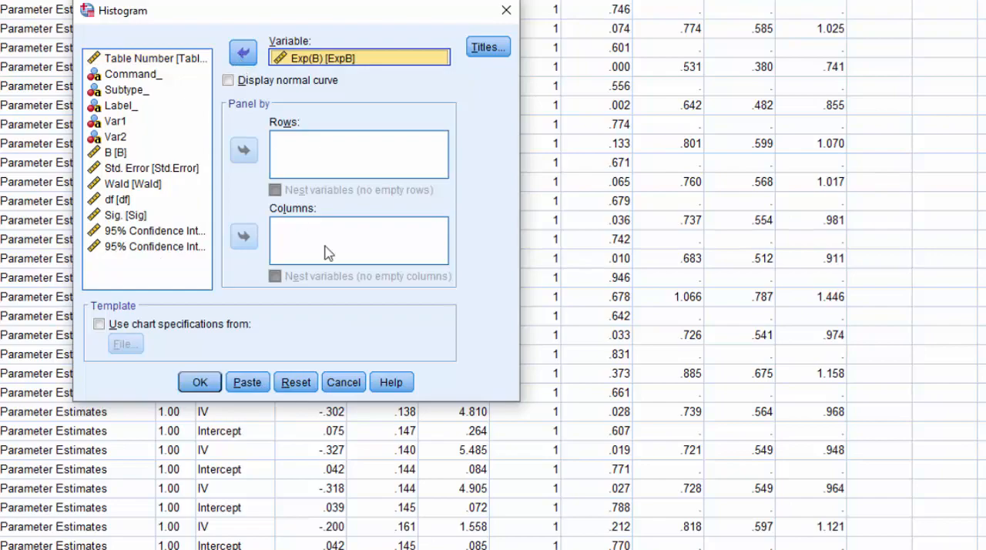
click(200, 383)
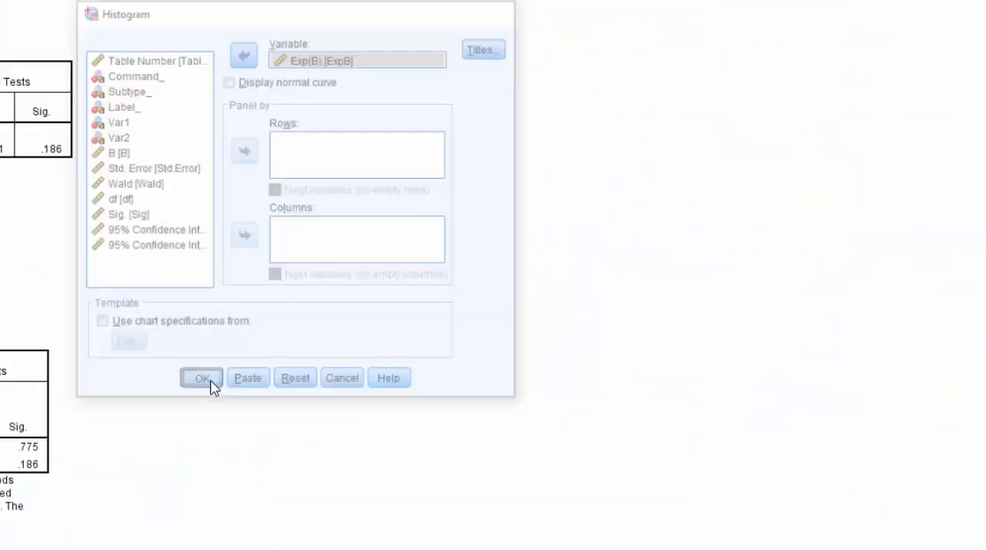
click(202, 377)
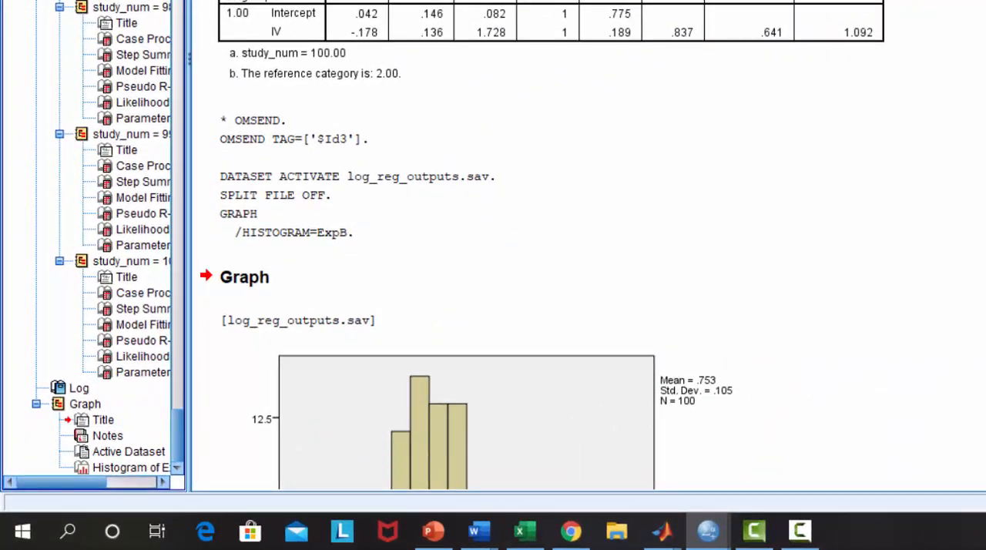
scroll(down, 3)
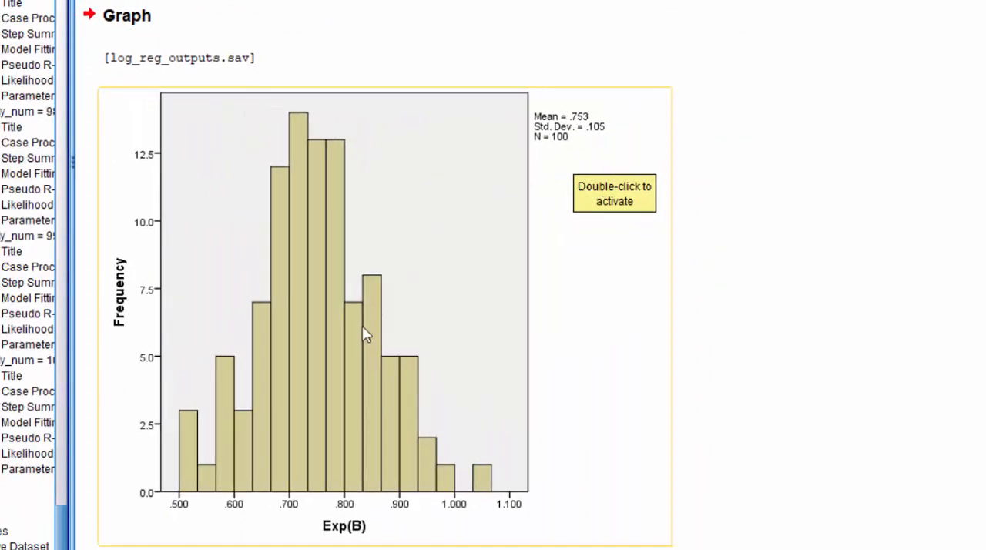
mouse_move(357, 173)
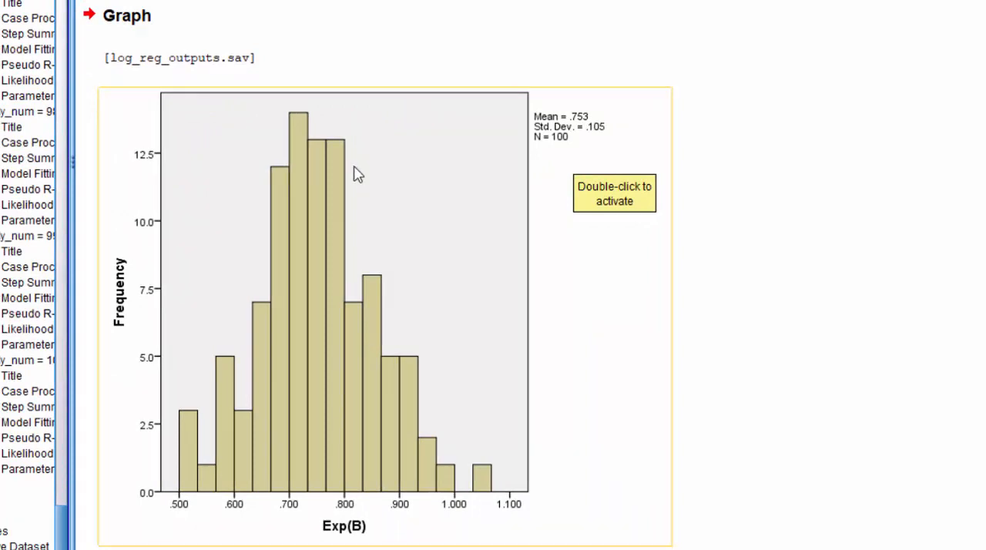
mouse_move(463, 506)
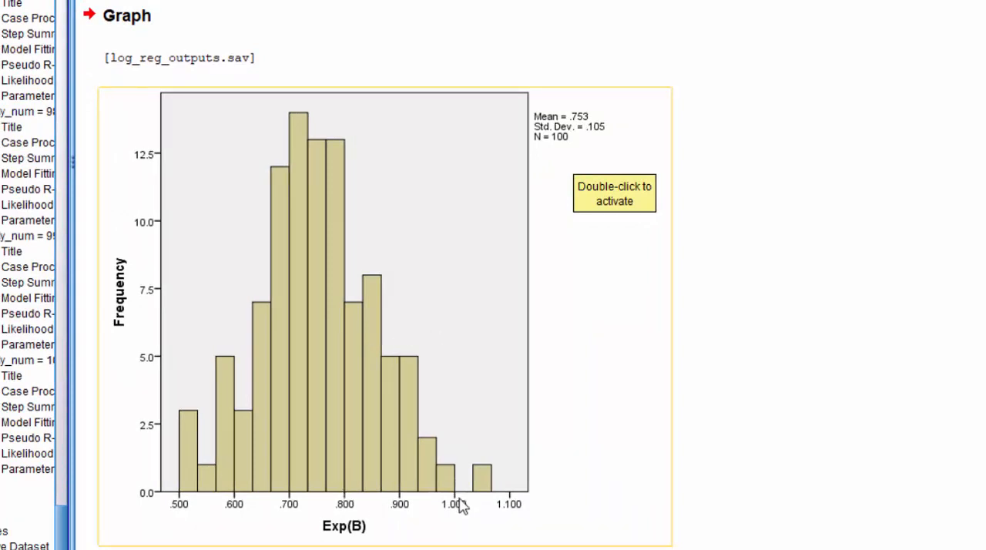
mouse_move(456, 391)
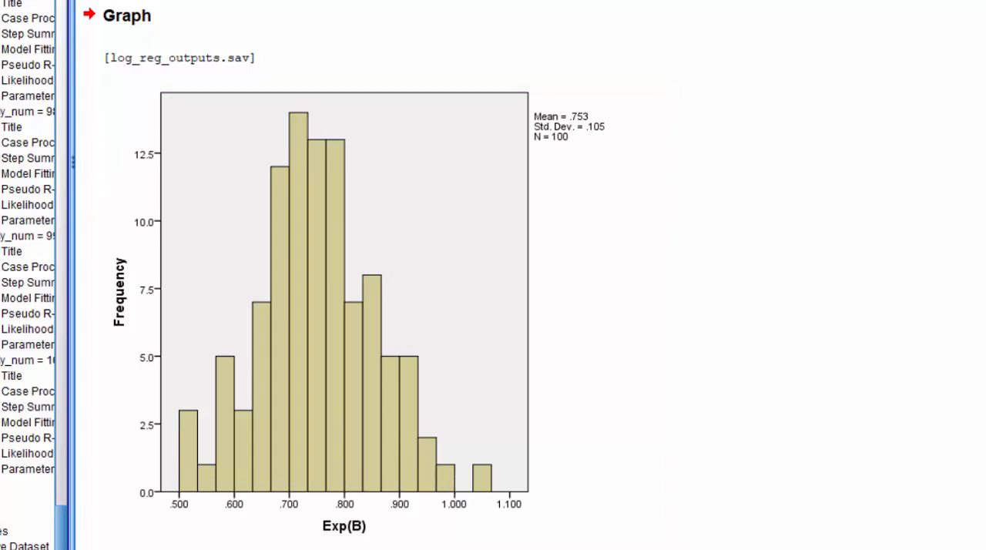
scroll(down, 3)
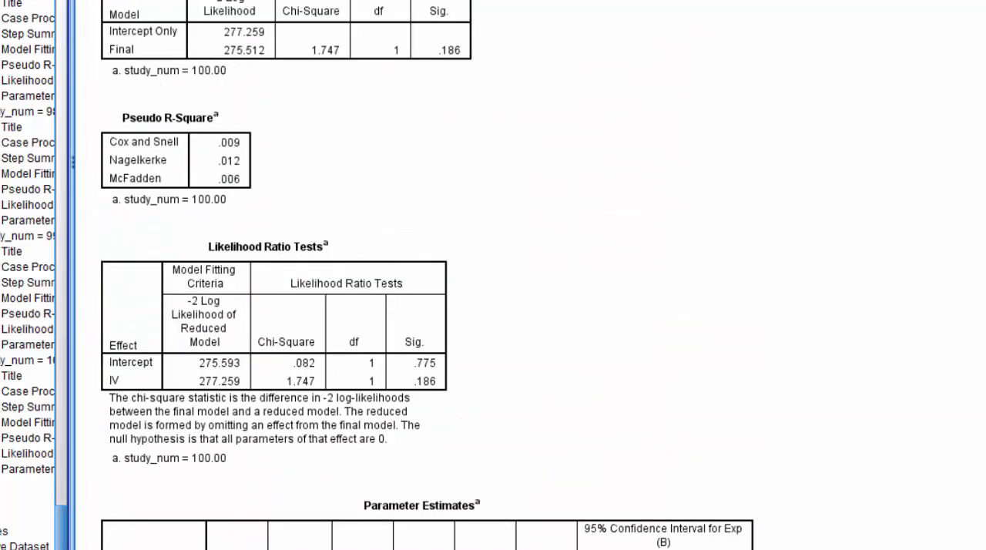
scroll(down, 3)
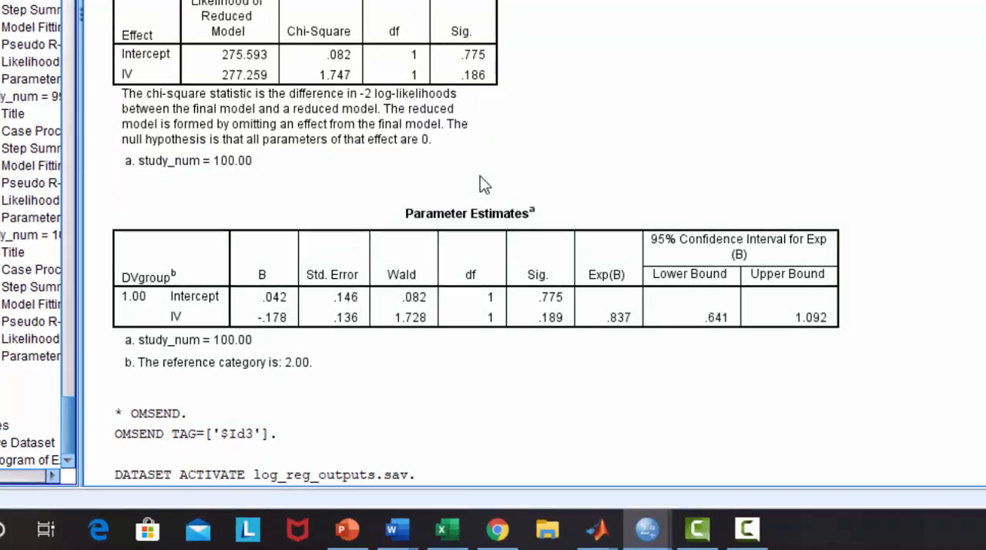
click(471, 293)
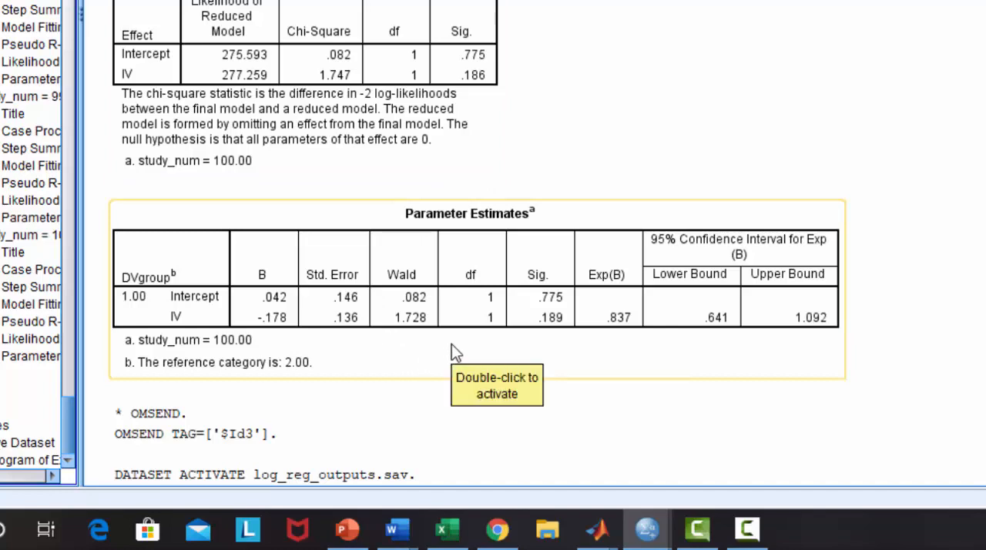
mouse_move(666, 342)
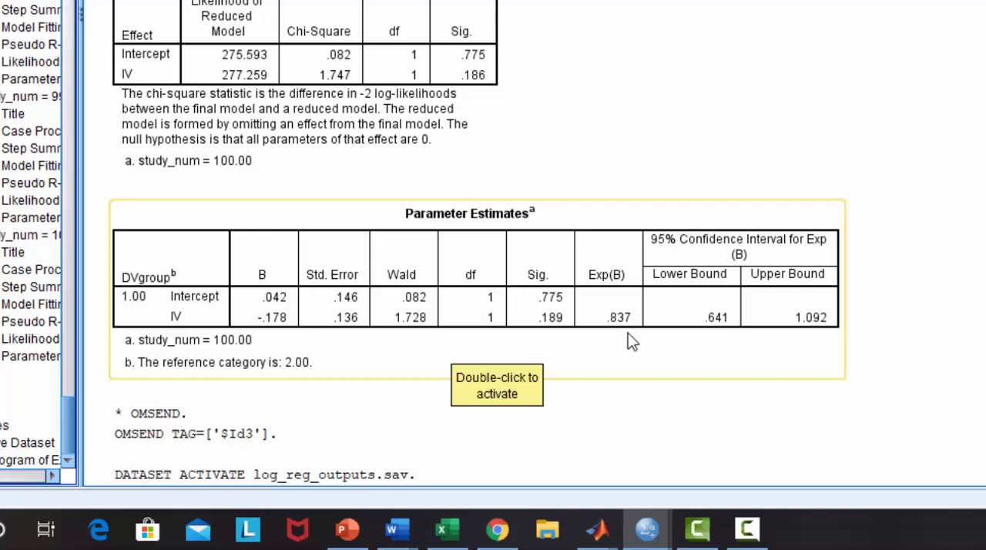
mouse_move(615, 343)
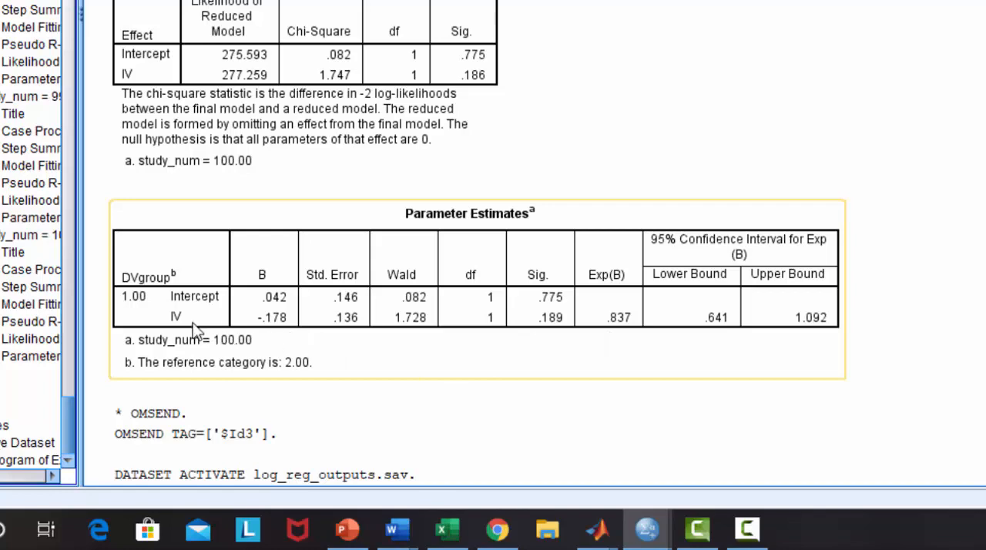
mouse_move(378, 370)
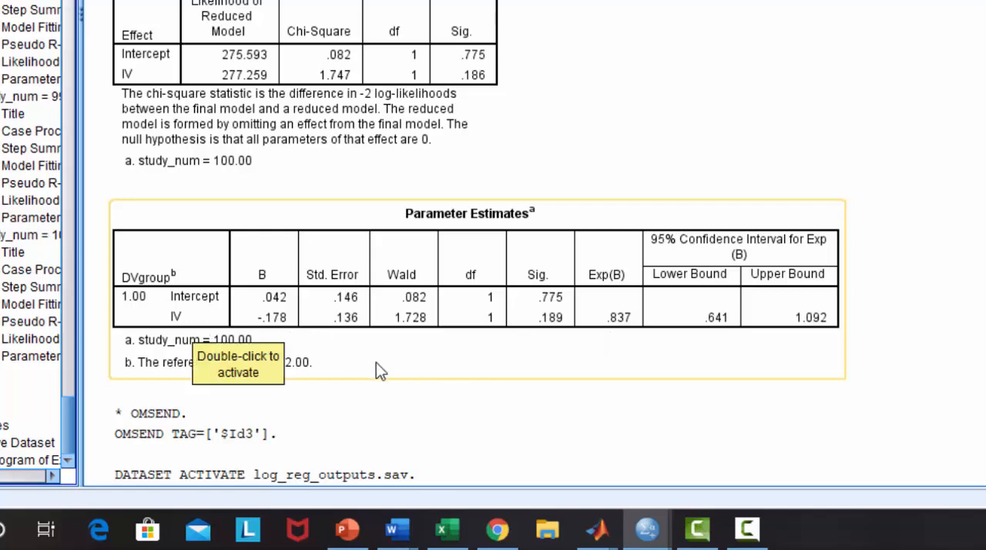
mouse_move(347, 391)
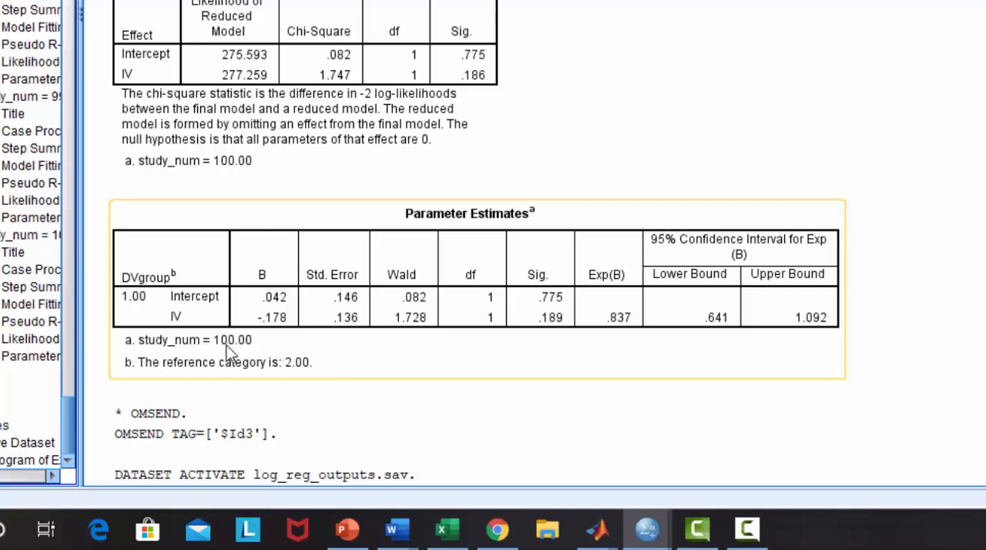
mouse_move(314, 381)
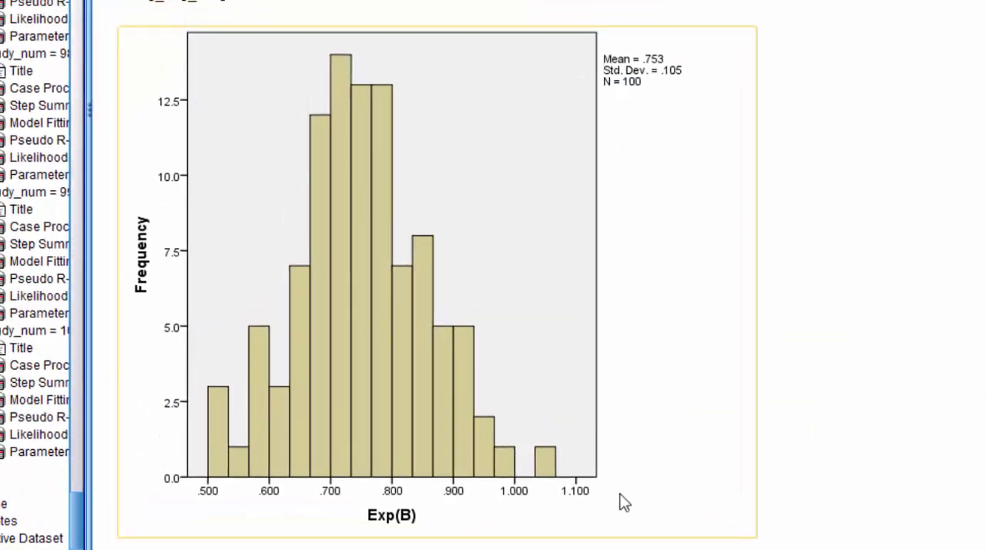
mouse_move(586, 208)
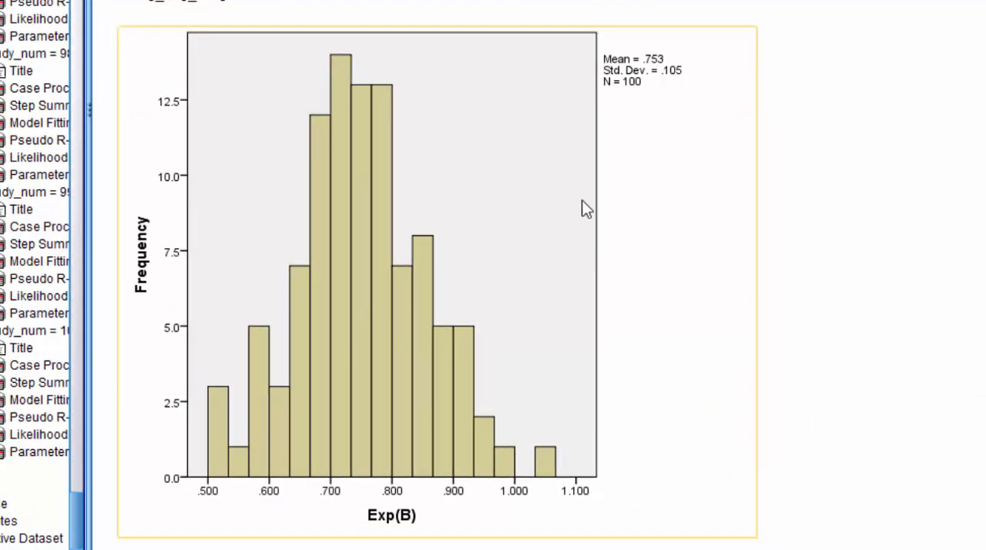
mouse_move(666, 61)
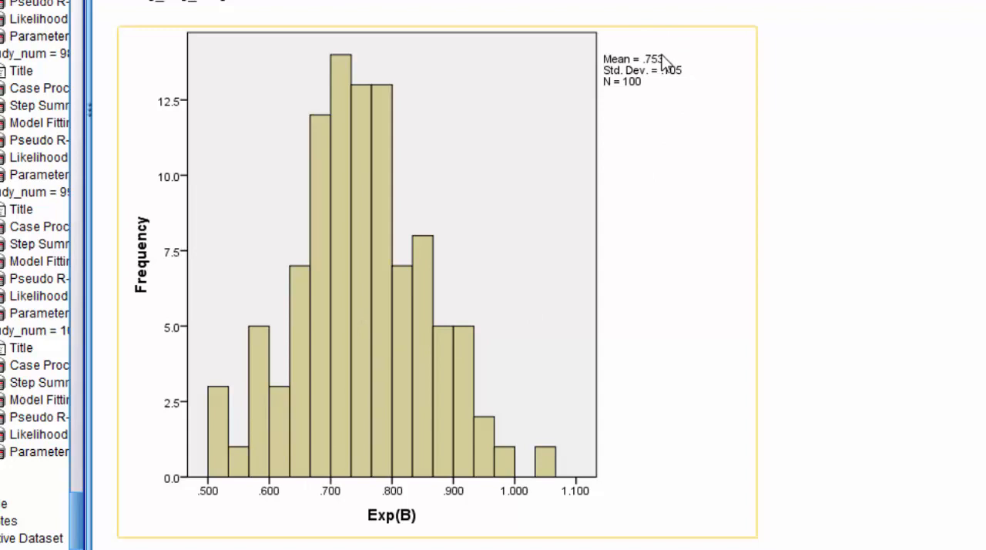